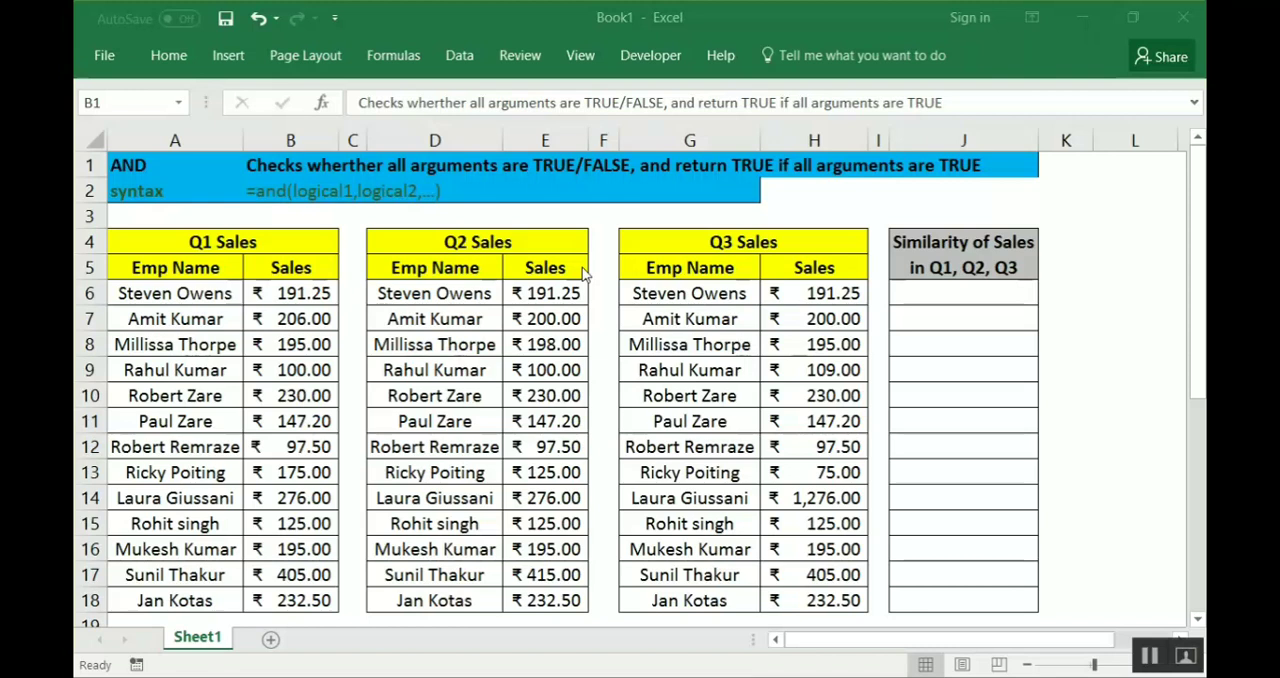
left_click(350, 165)
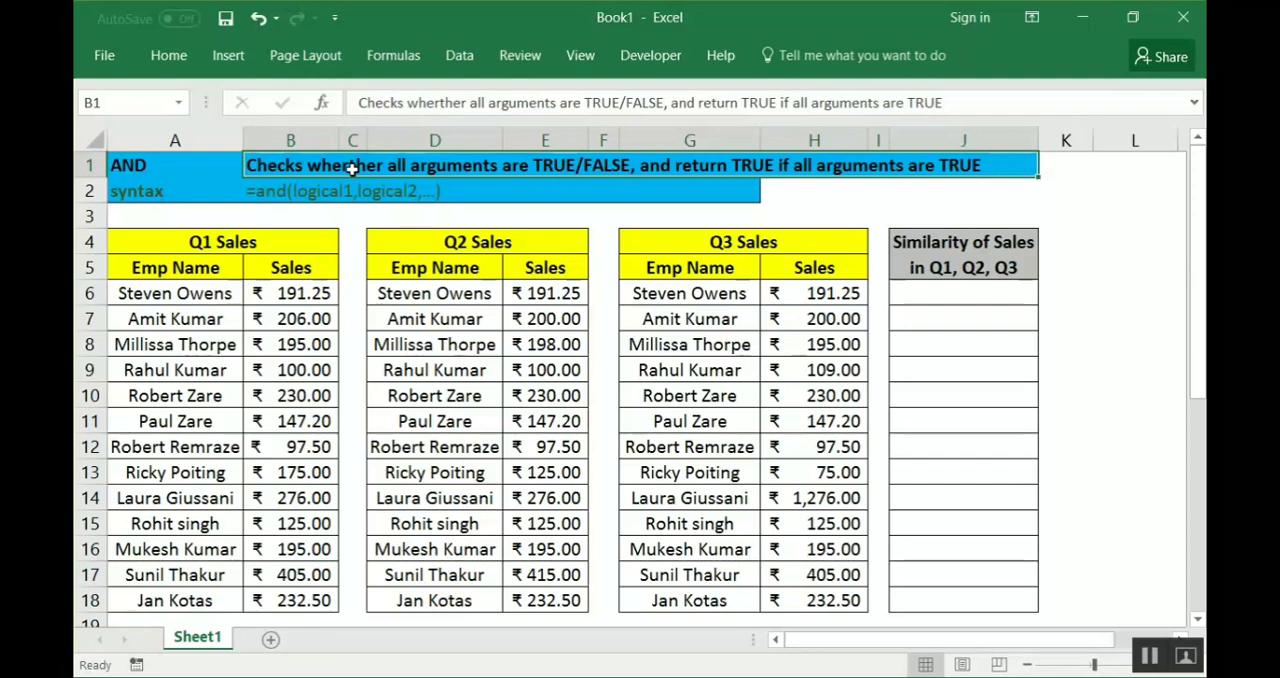
mouse_move(185, 298)
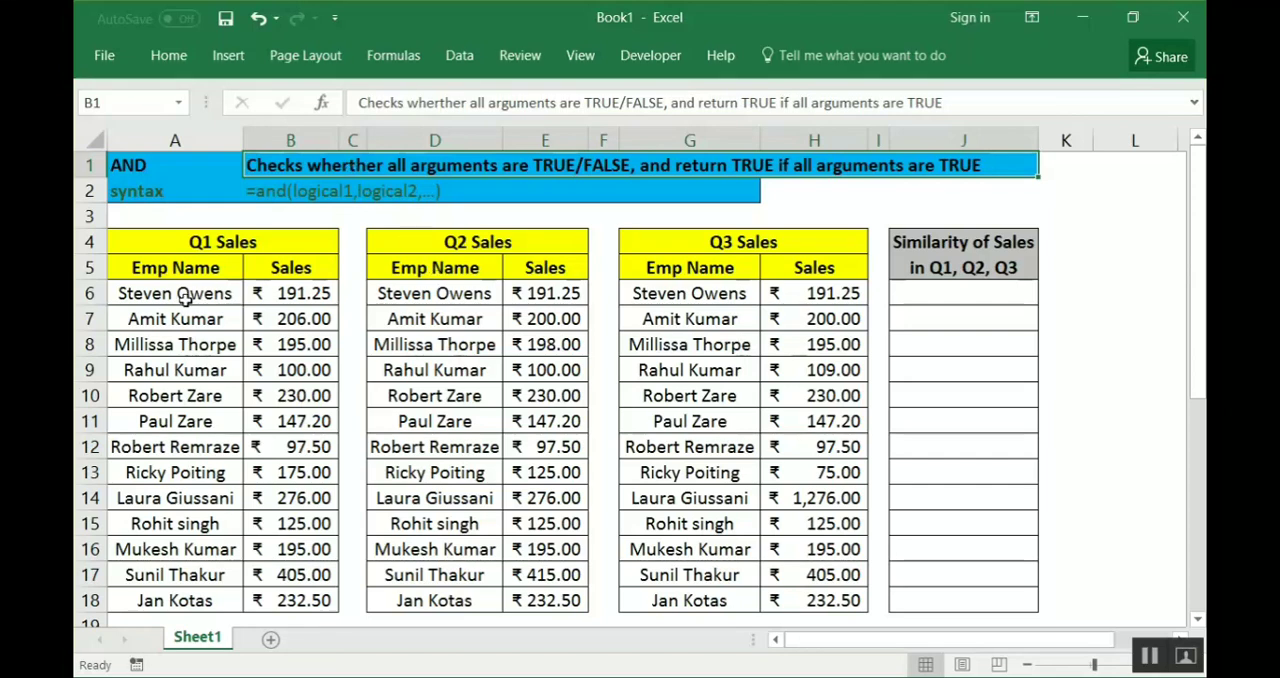
left_click(291, 293)
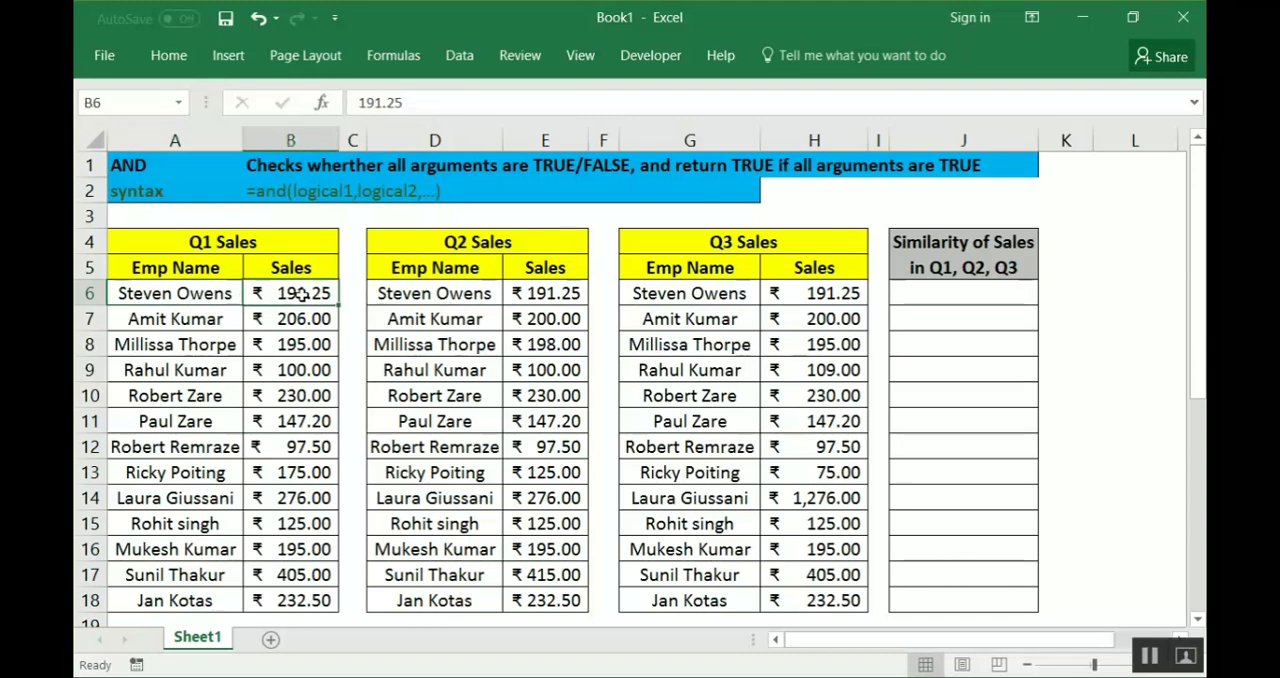
mouse_move(305, 295)
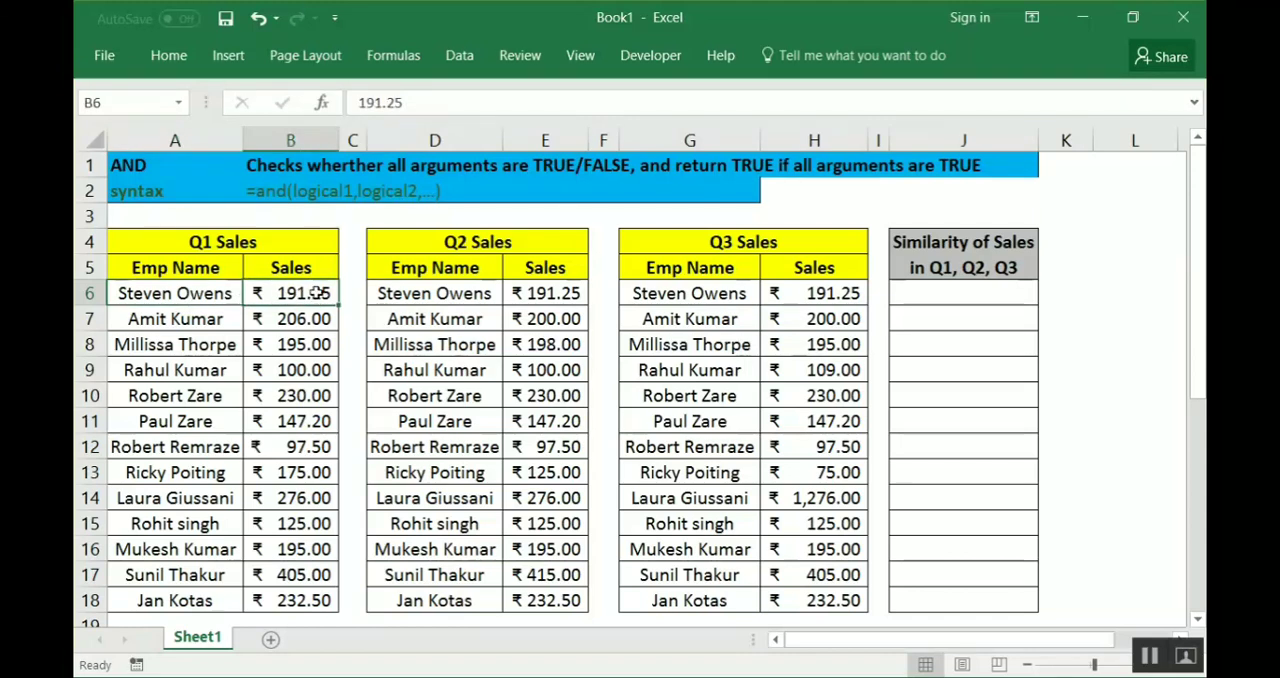
mouse_move(648, 290)
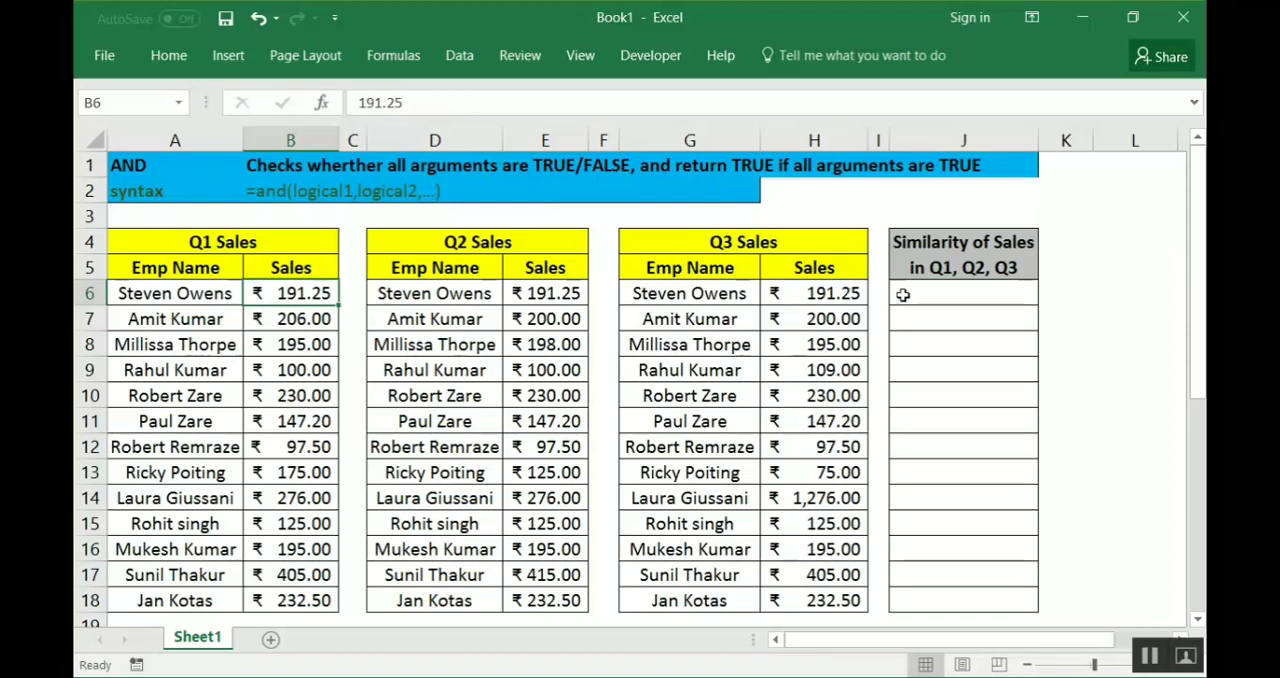
left_click(962, 293)
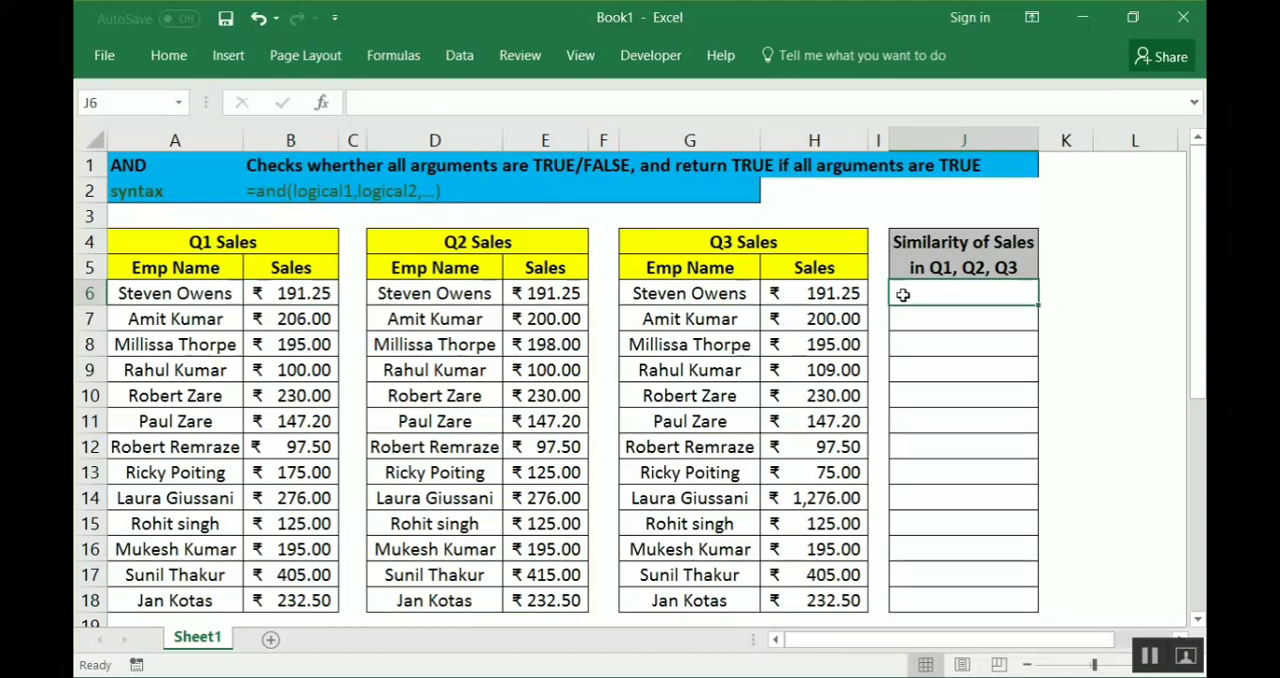
type("=")
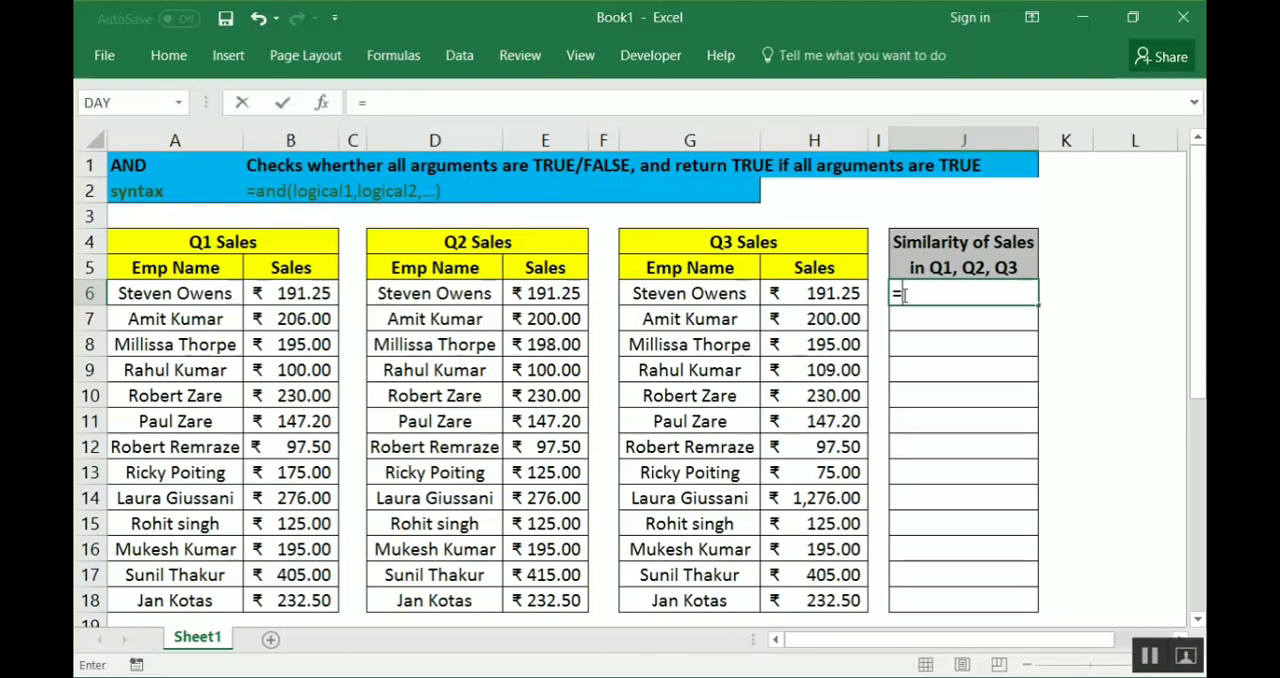
type("an")
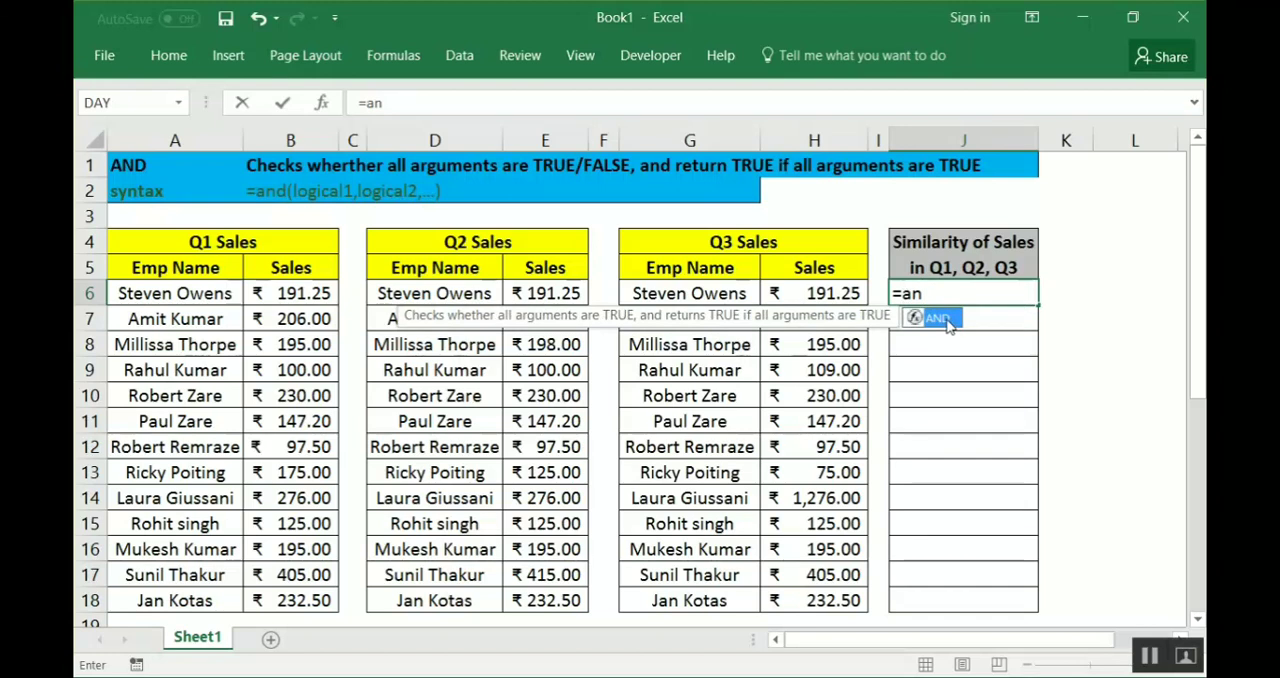
mouse_move(974, 347)
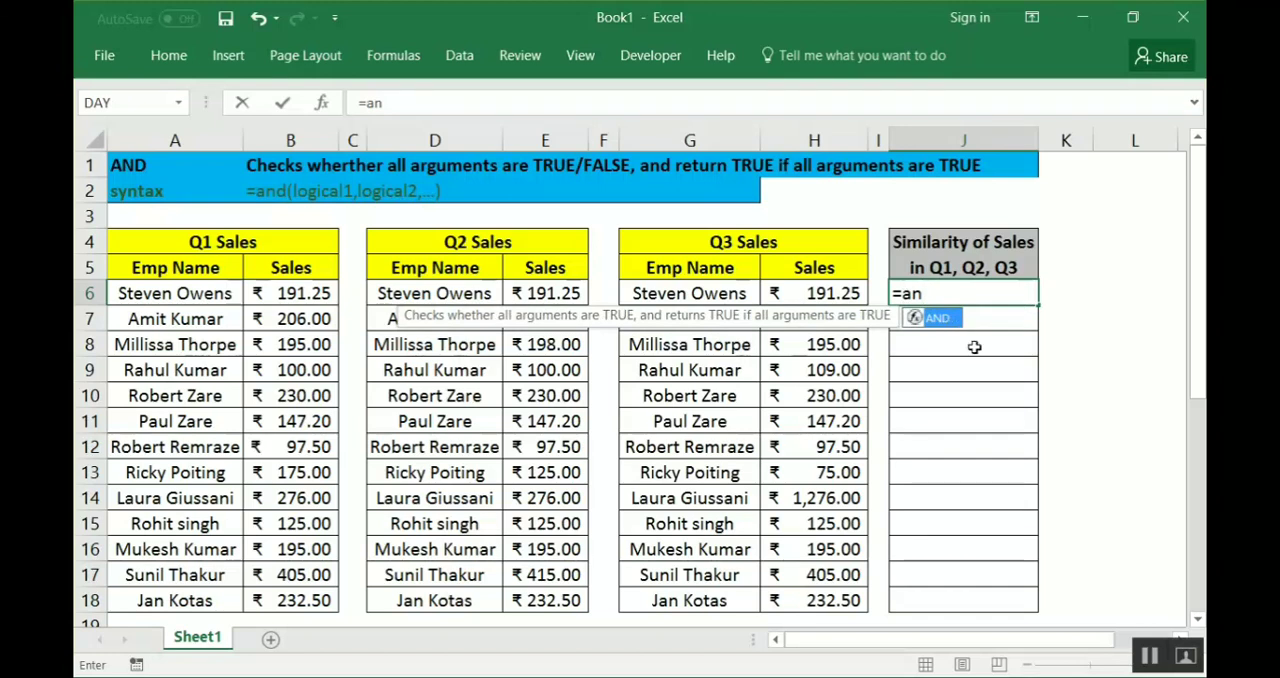
type("AND(")
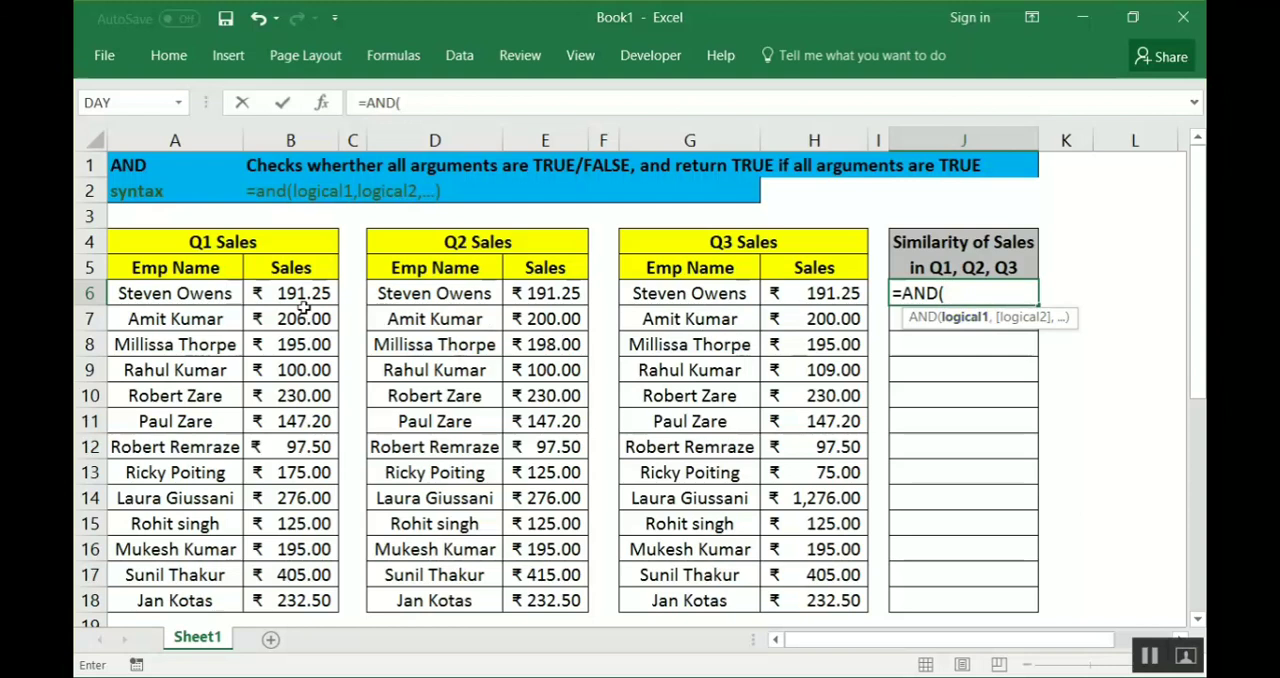
Add the comparisons B6=E6, E6=H6 and H6=B6, then close the parenthesis
left_click(290, 293)
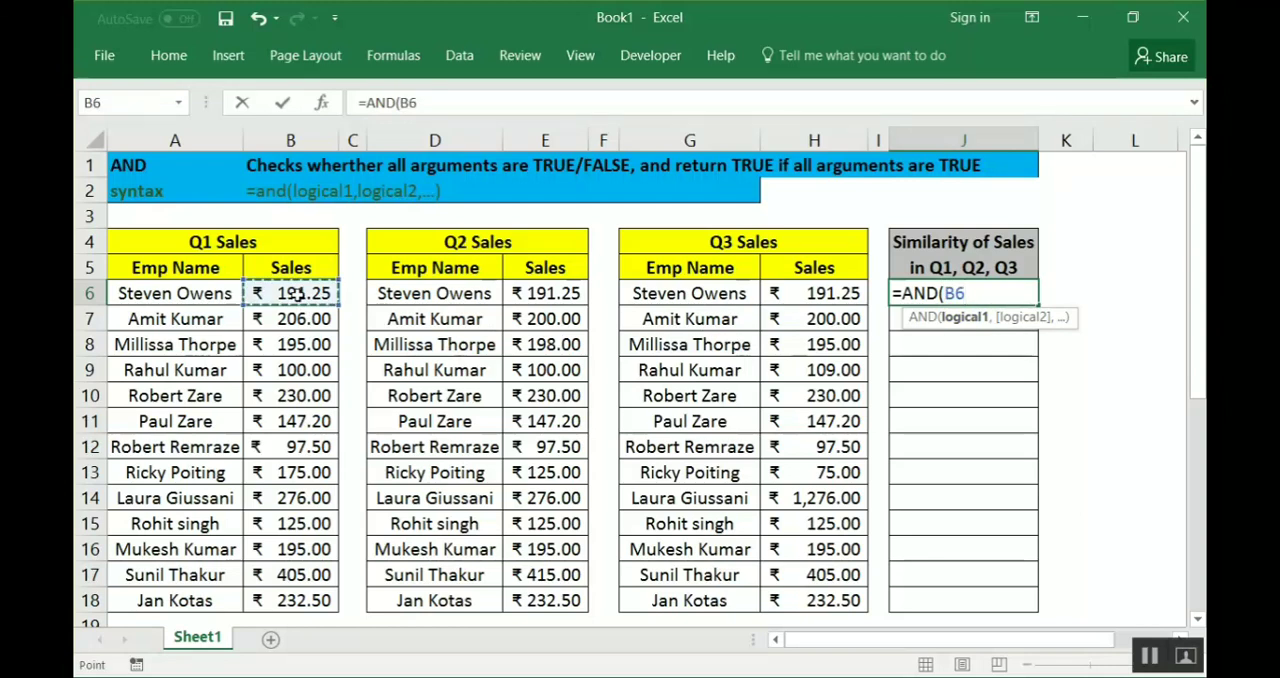
type("=")
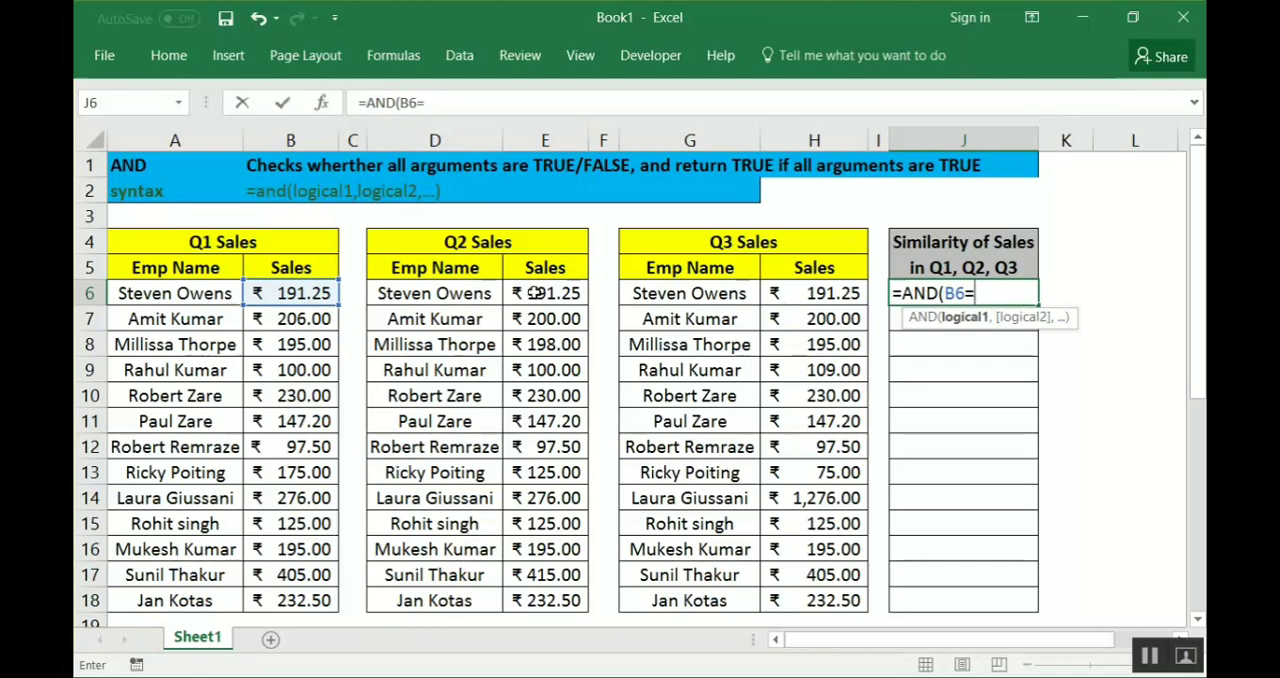
left_click(545, 293)
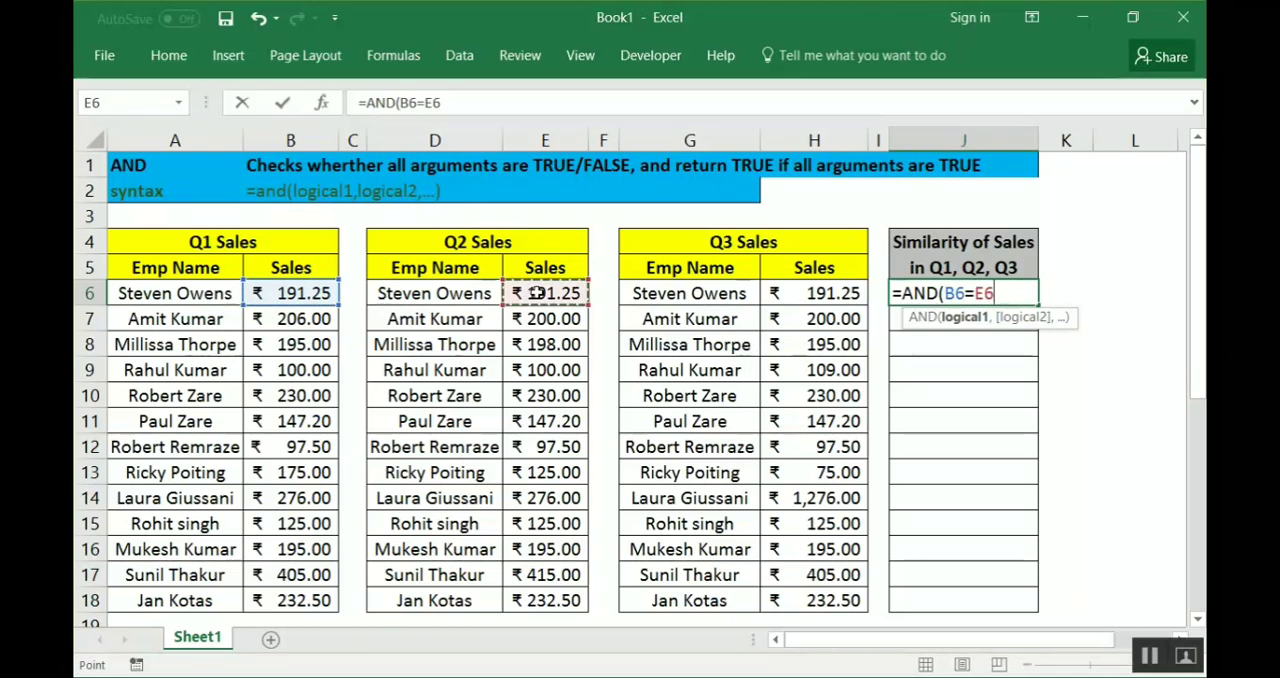
type(",")
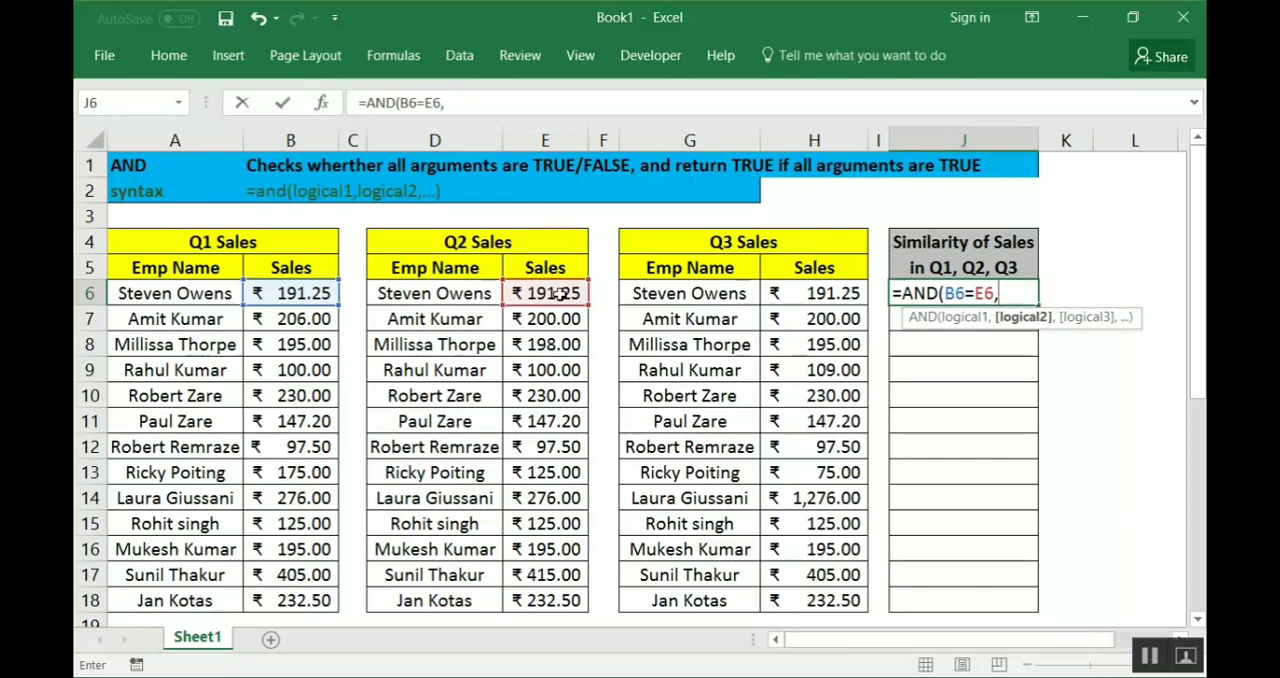
left_click(545, 293)
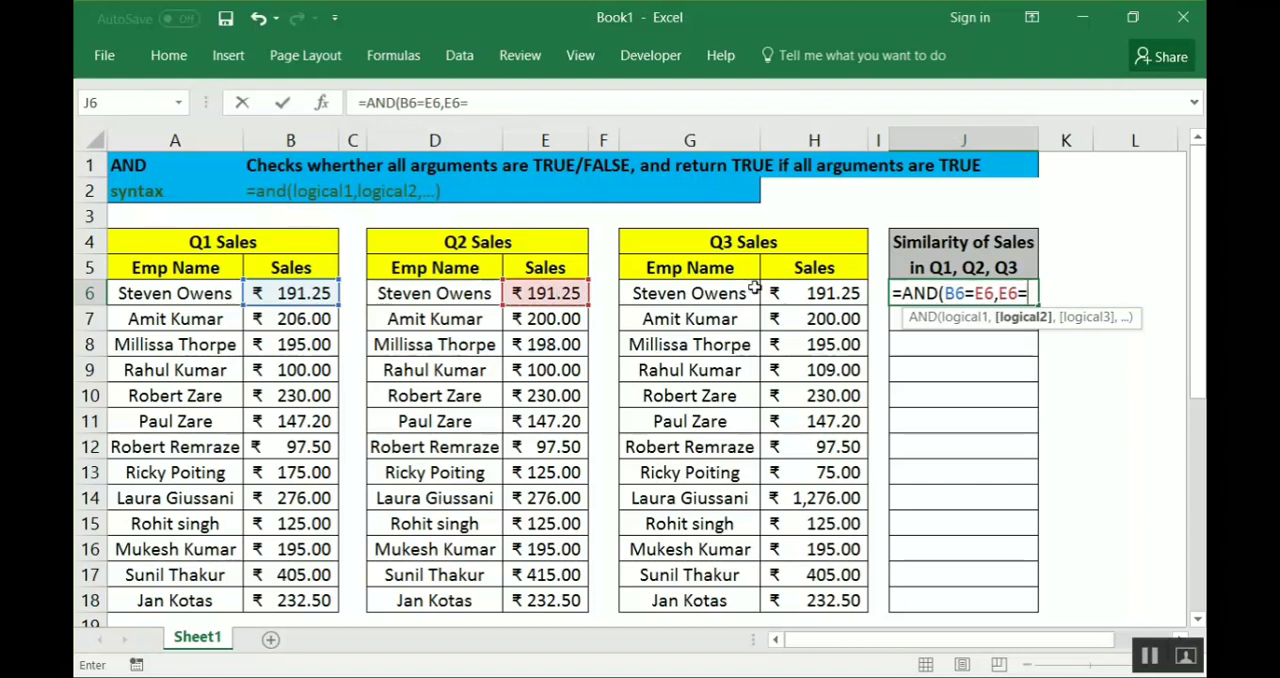
left_click(814, 293)
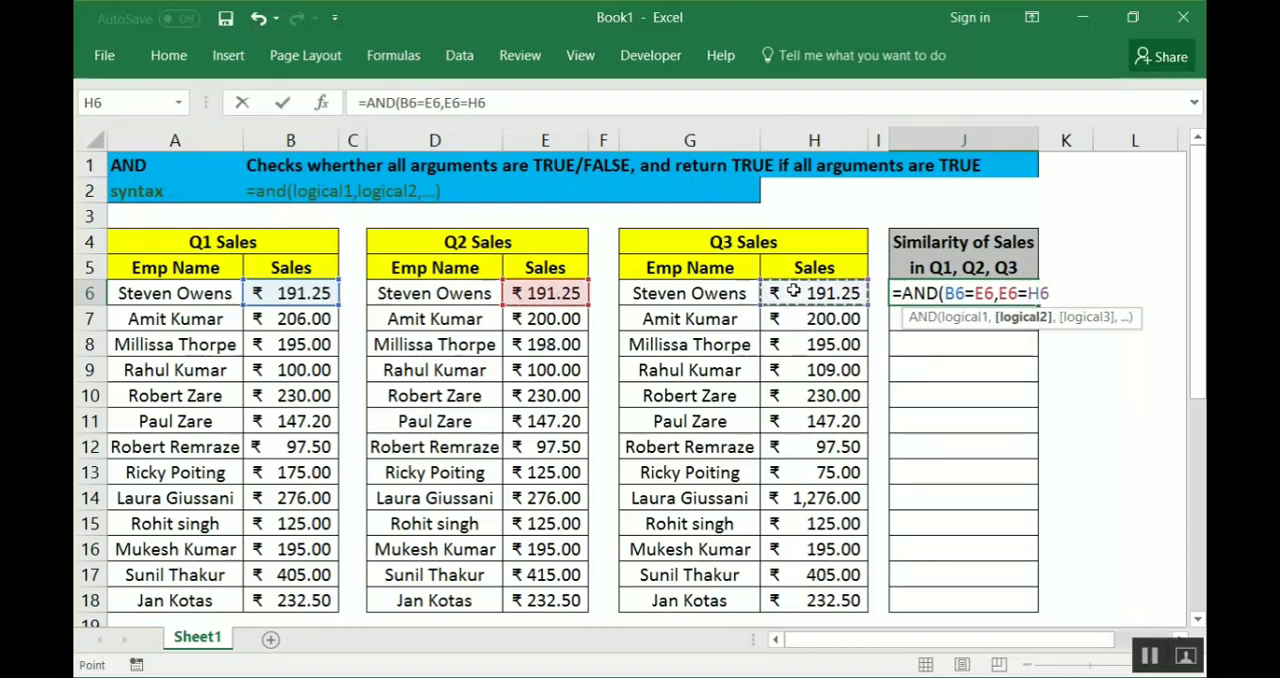
type(",")
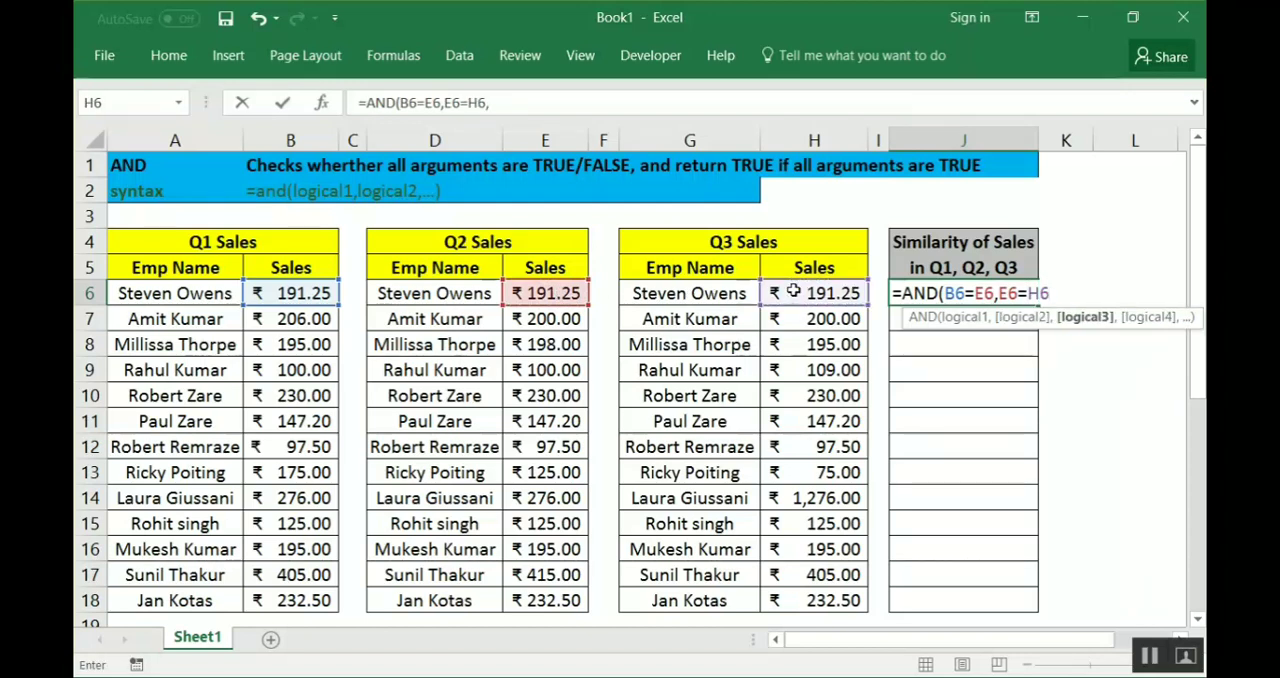
type(",")
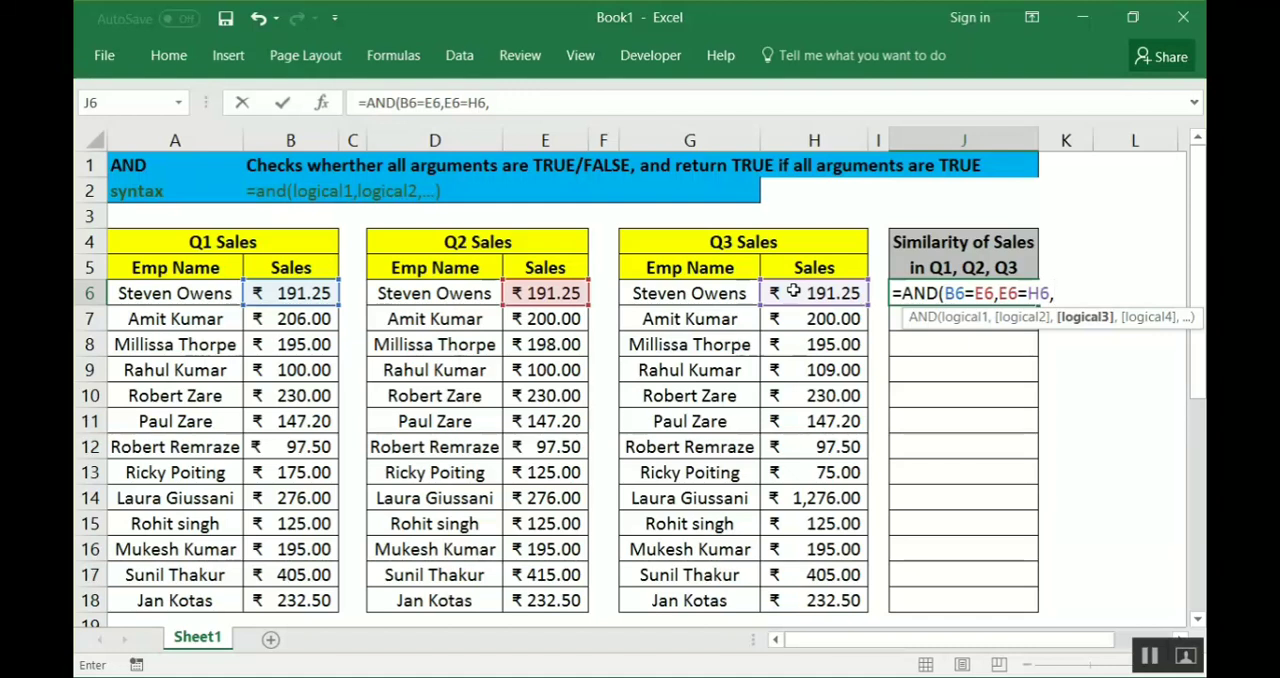
left_click(813, 293)
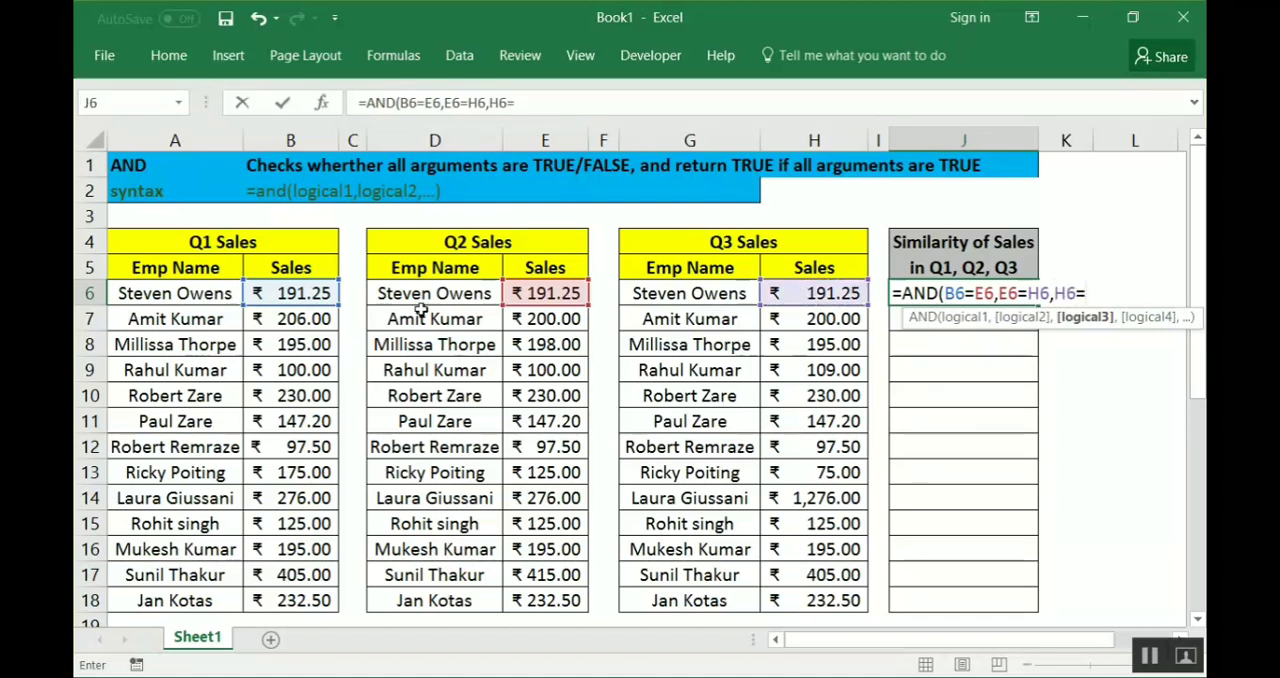
left_click(290, 293)
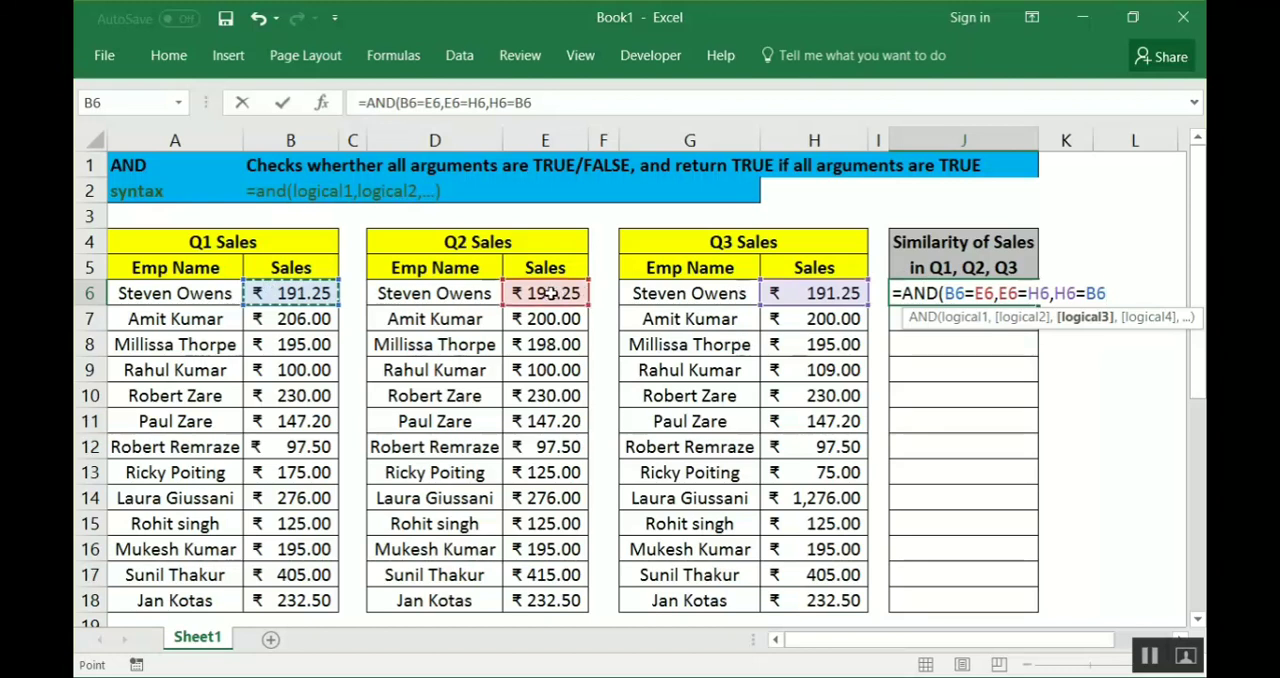
mouse_move(831, 293)
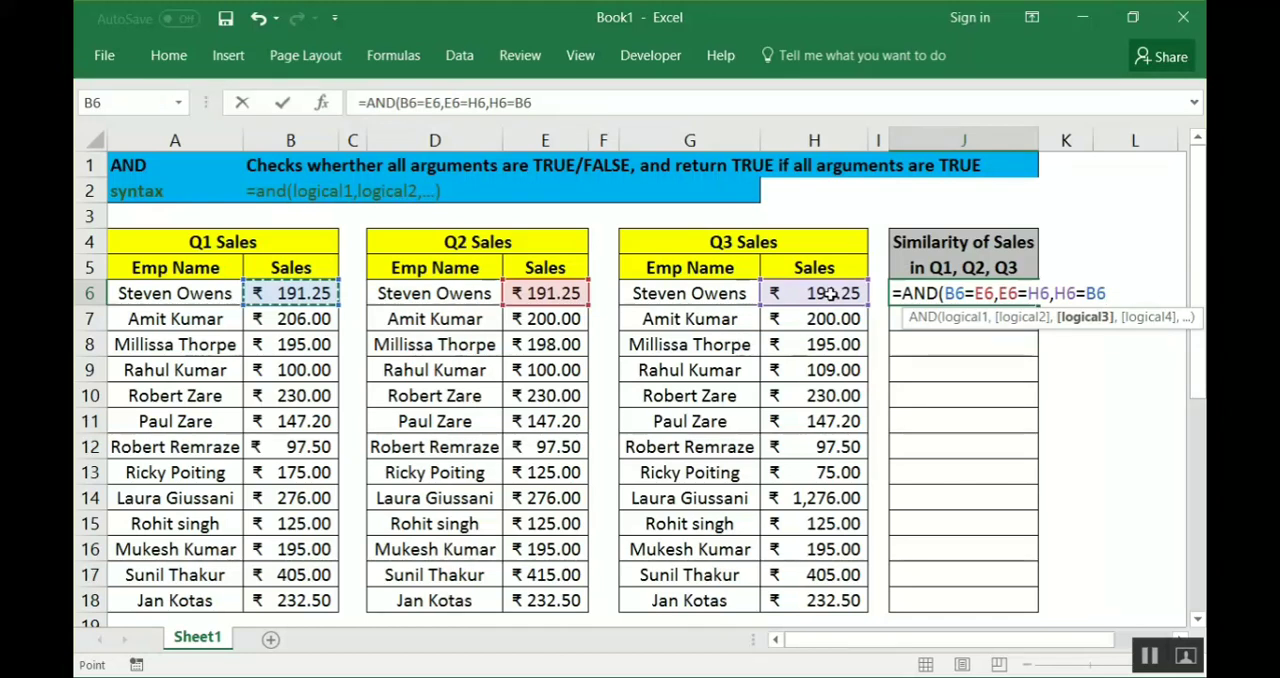
type(")")
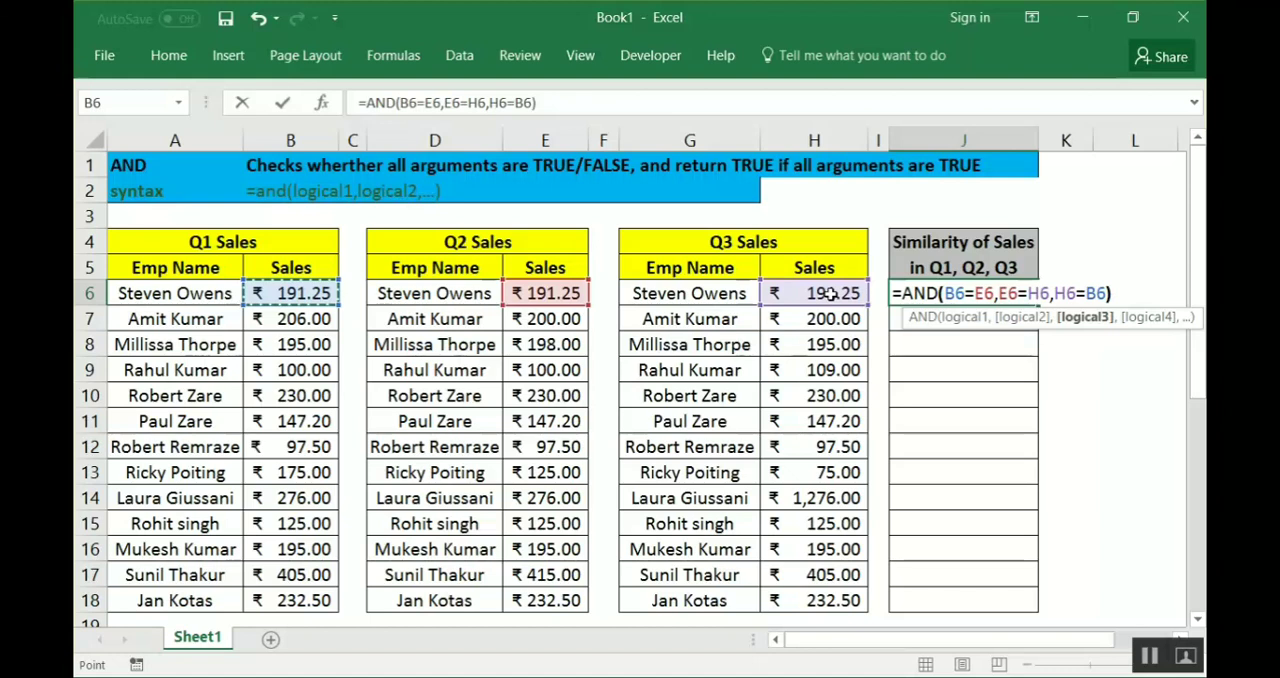
key("Enter")
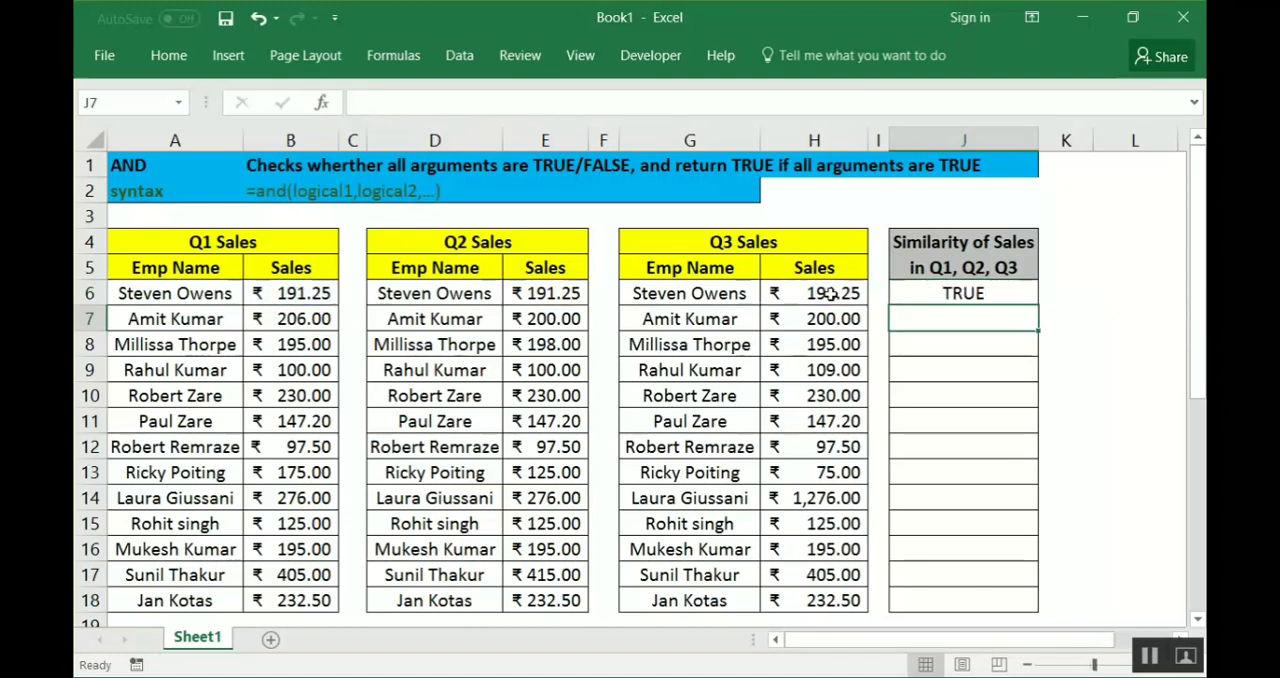
left_click(962, 292)
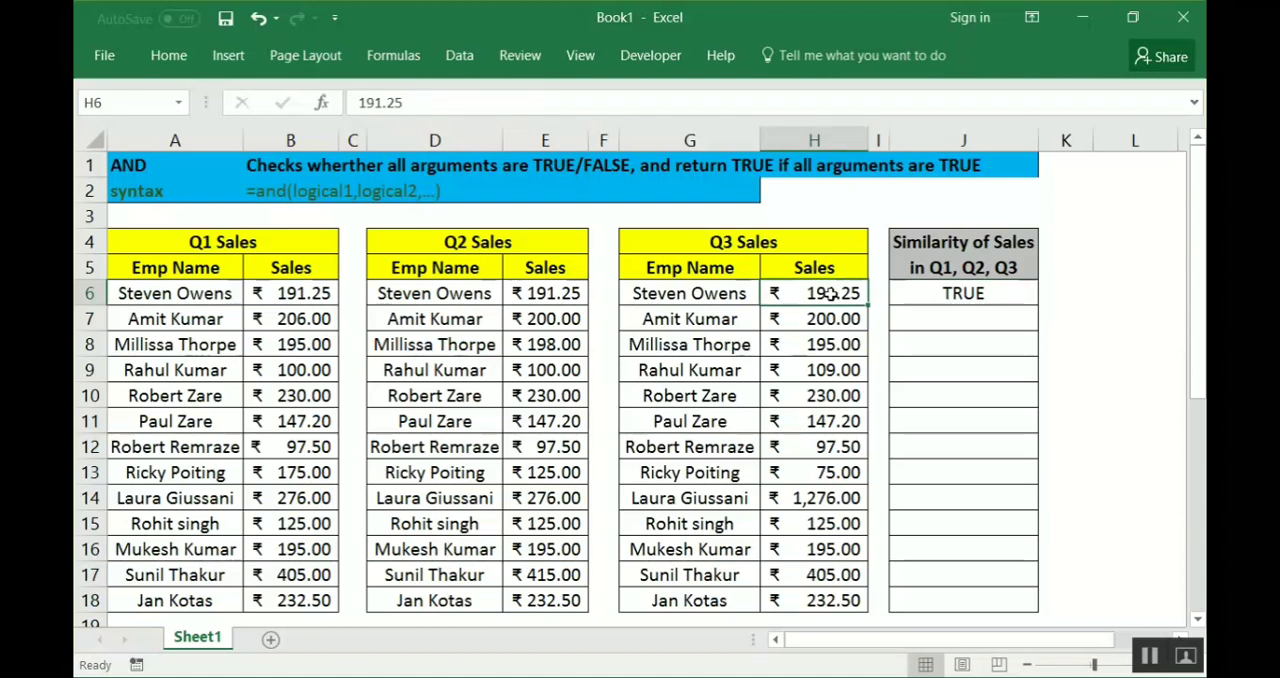
left_click(545, 293)
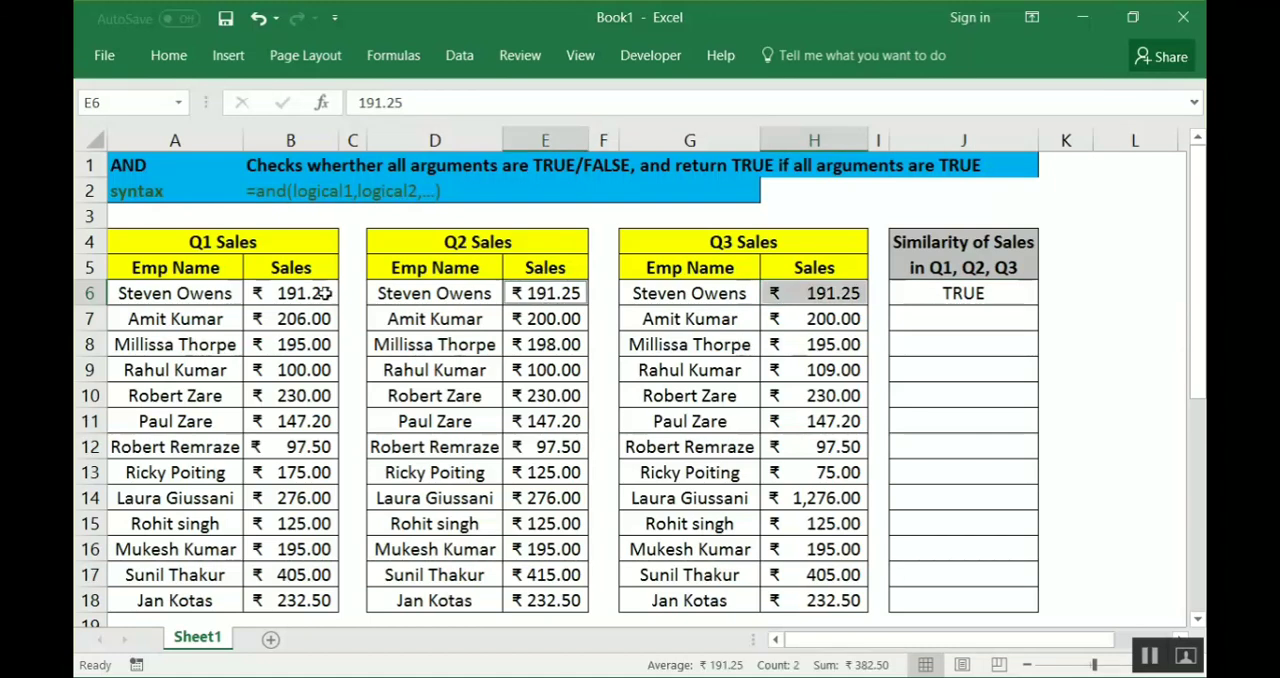
left_click(290, 293)
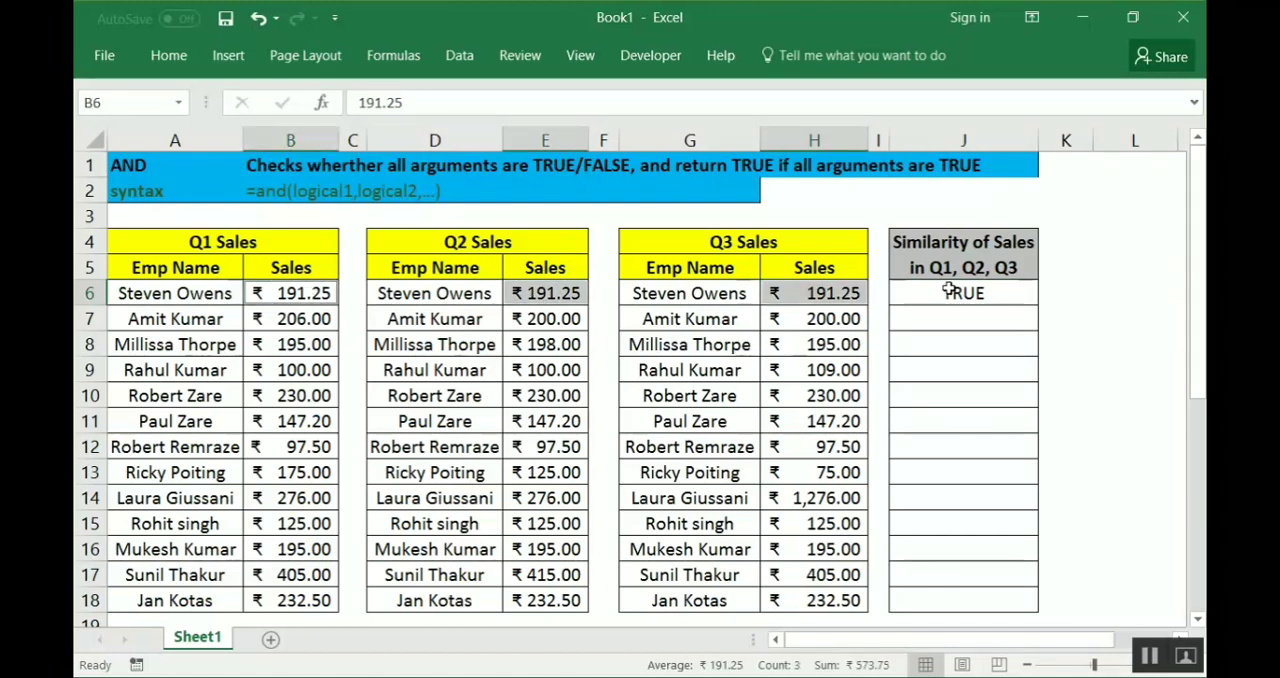
left_click(963, 292)
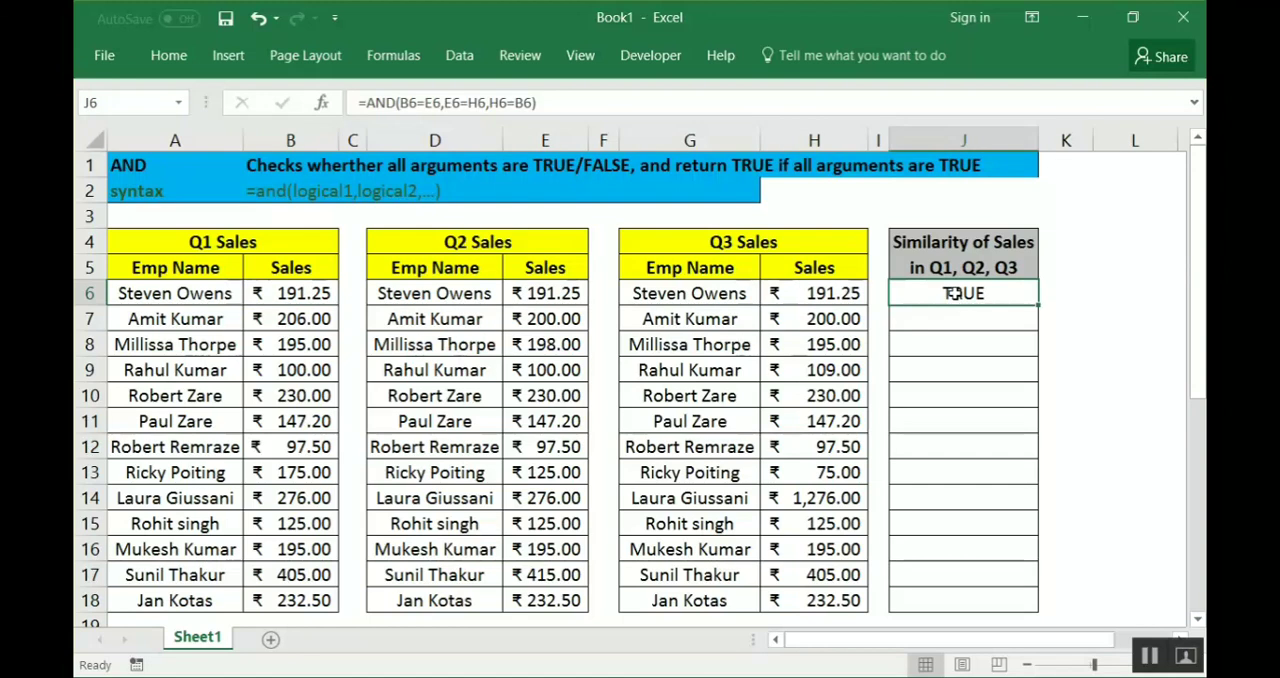
left_click_drag(962, 293, 962, 369)
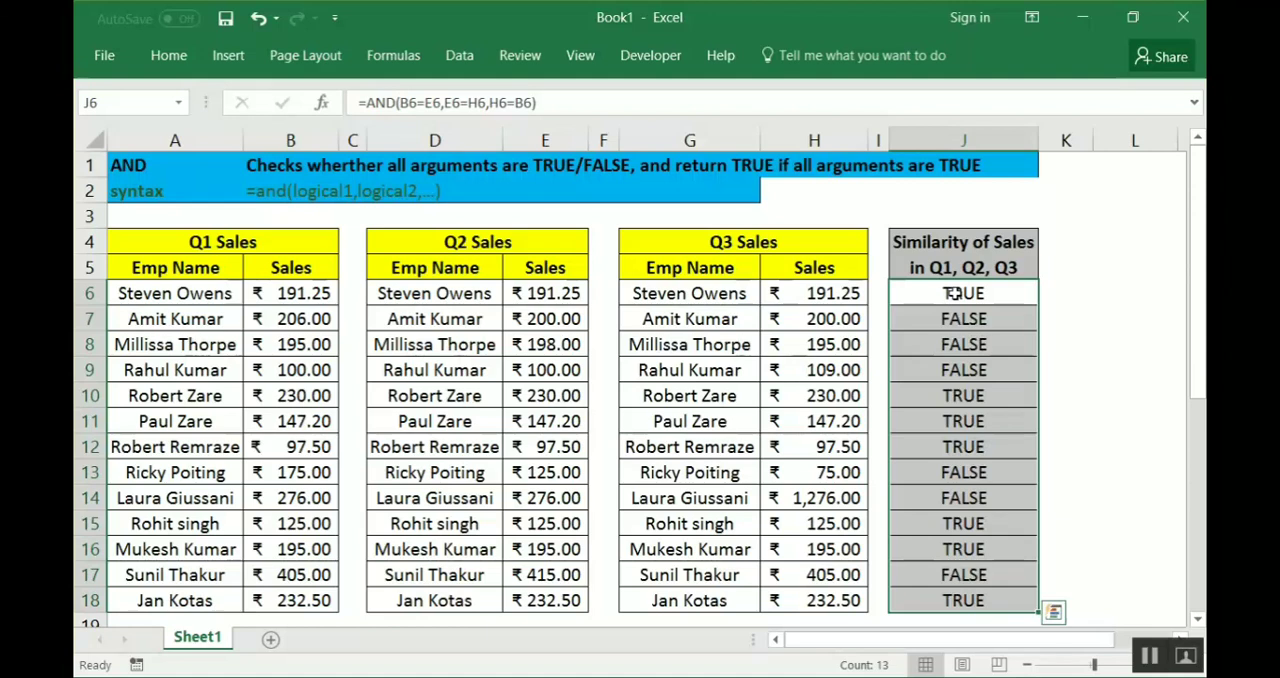
left_click(963, 318)
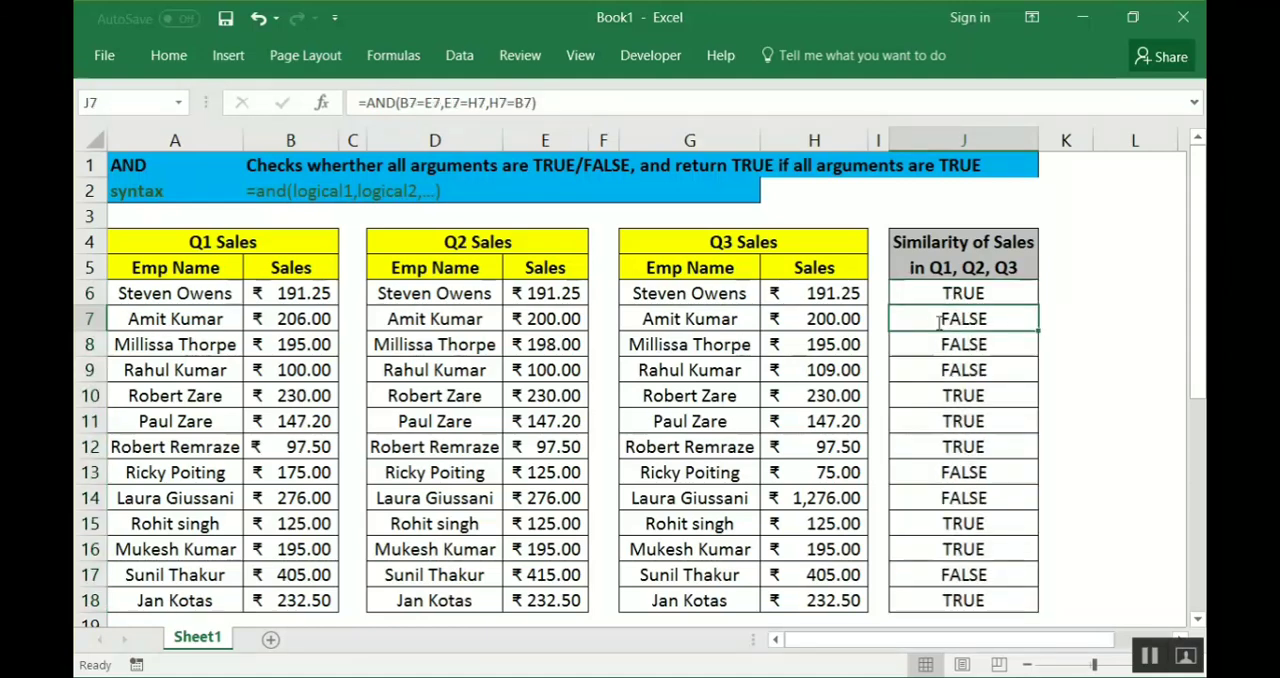
double_click(963, 318)
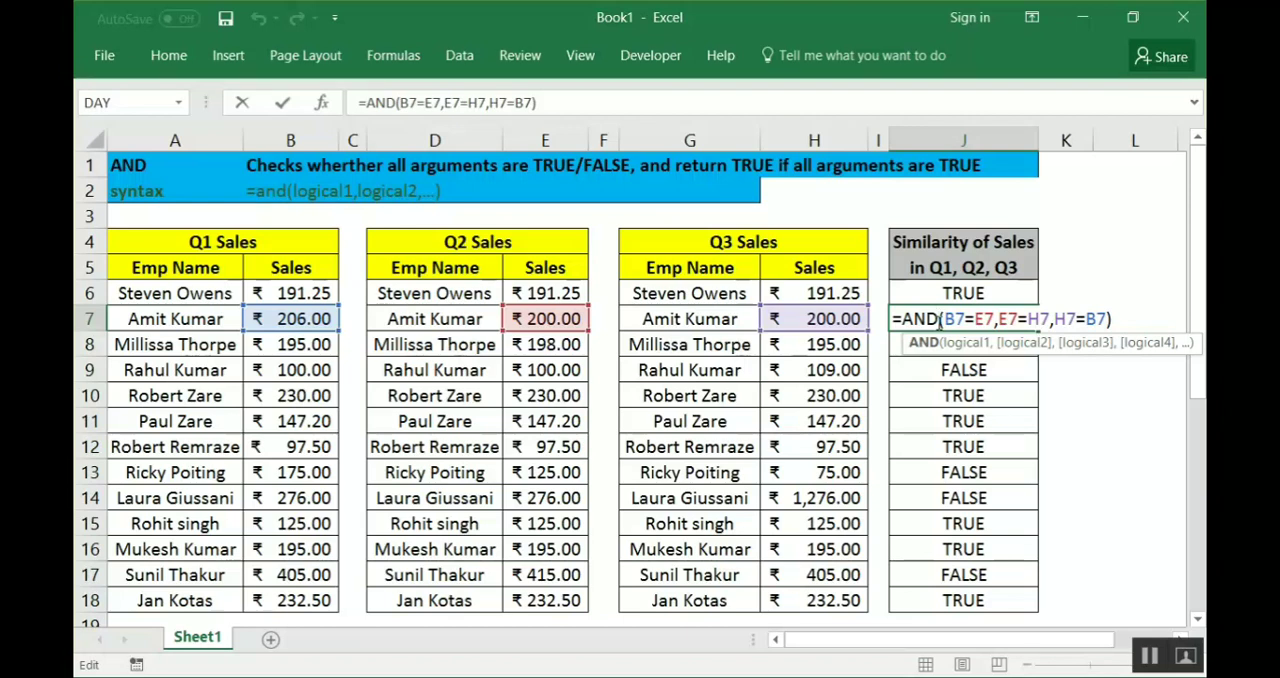
key("enter")
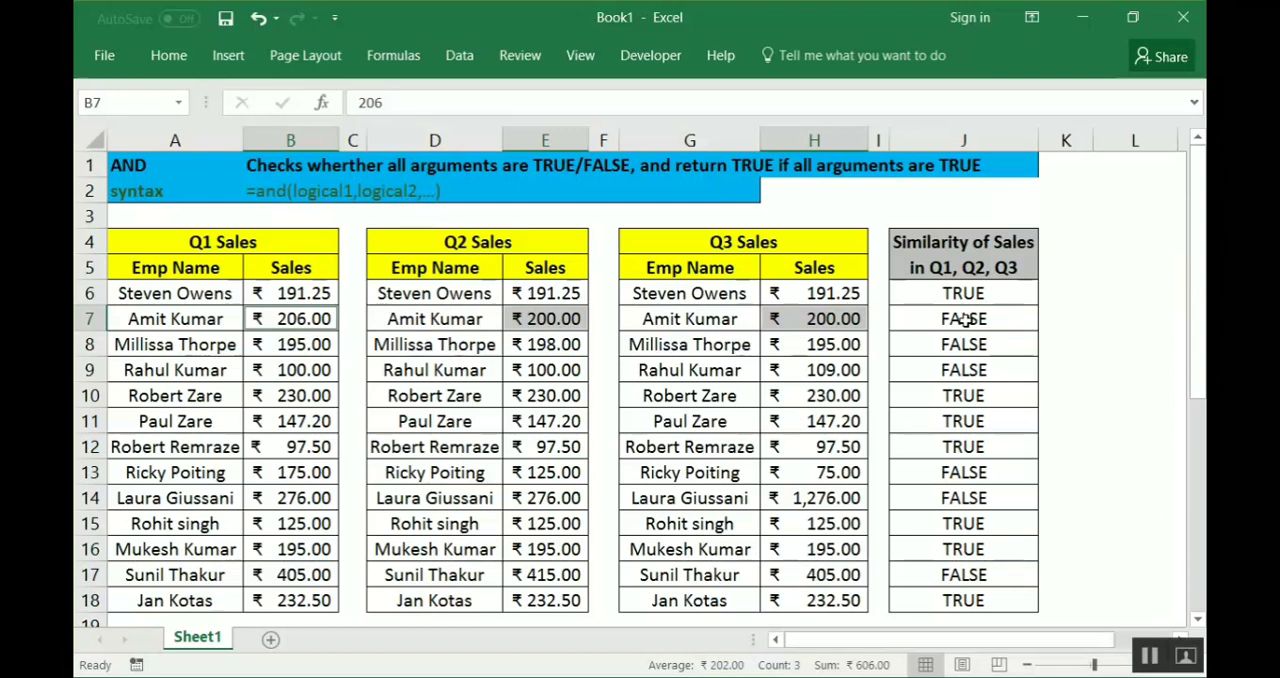
left_click(962, 318)
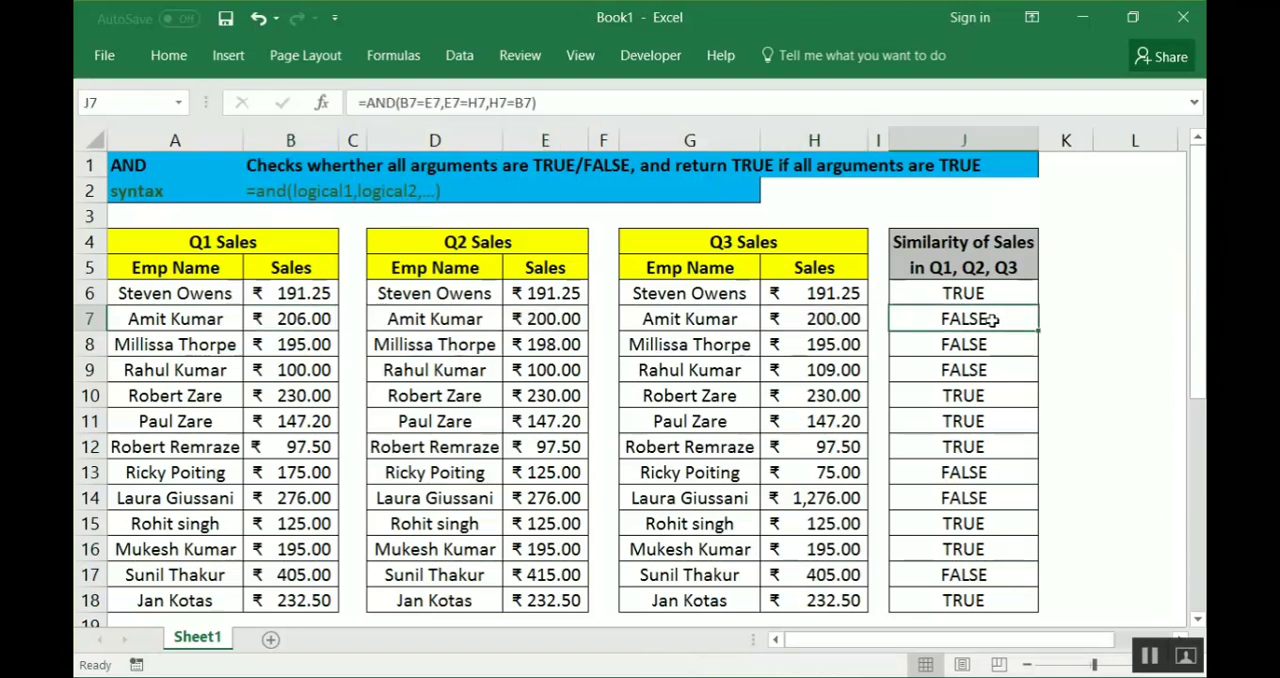
mouse_move(955, 320)
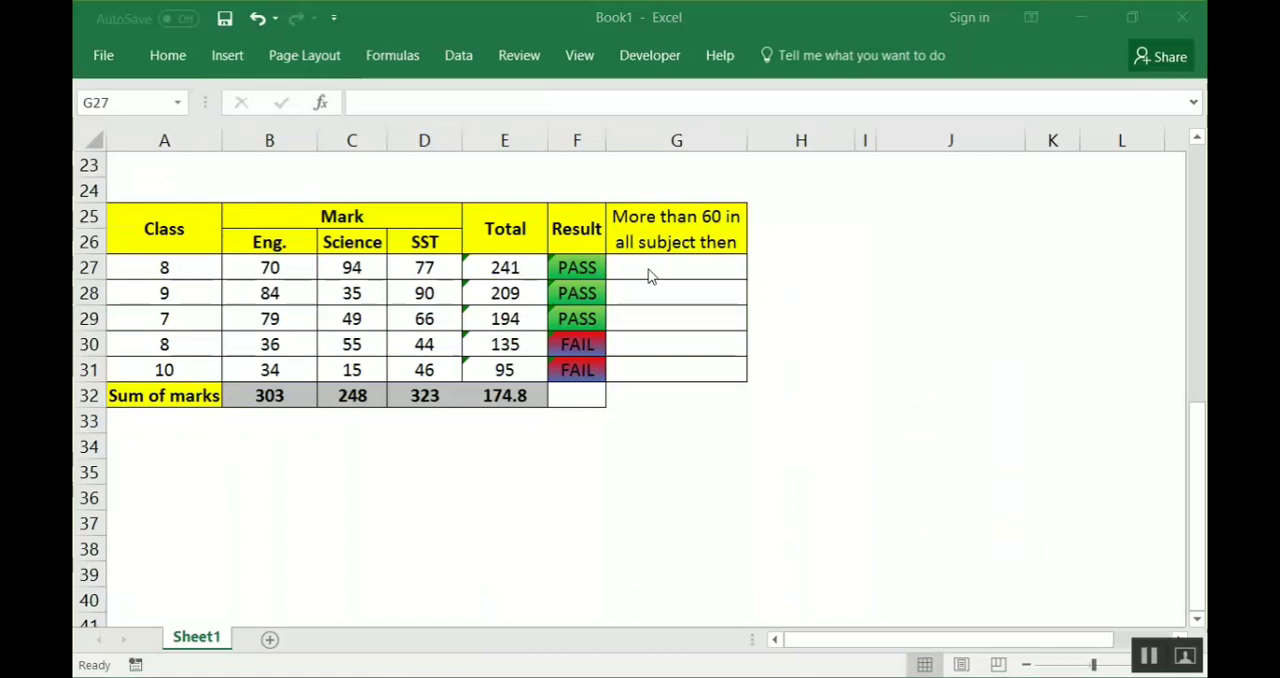
Select G27 in the Marks table after checking the first student's English mark in B27
left_click(676, 267)
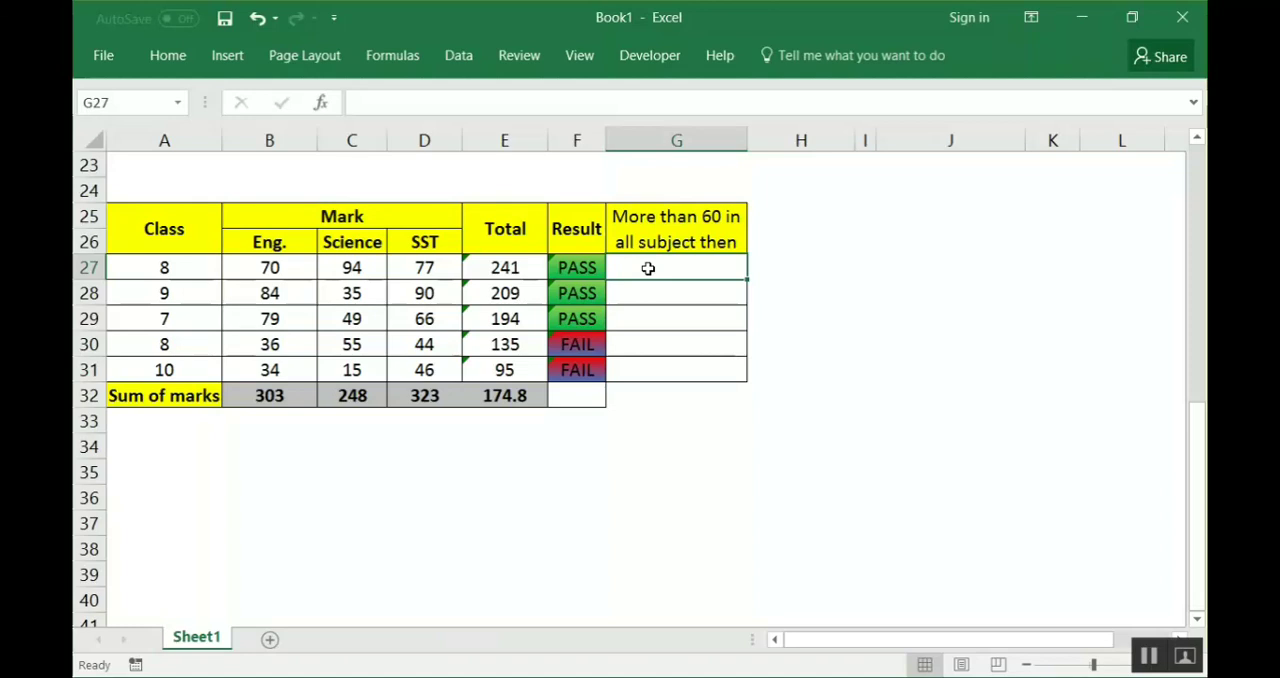
mouse_move(188, 291)
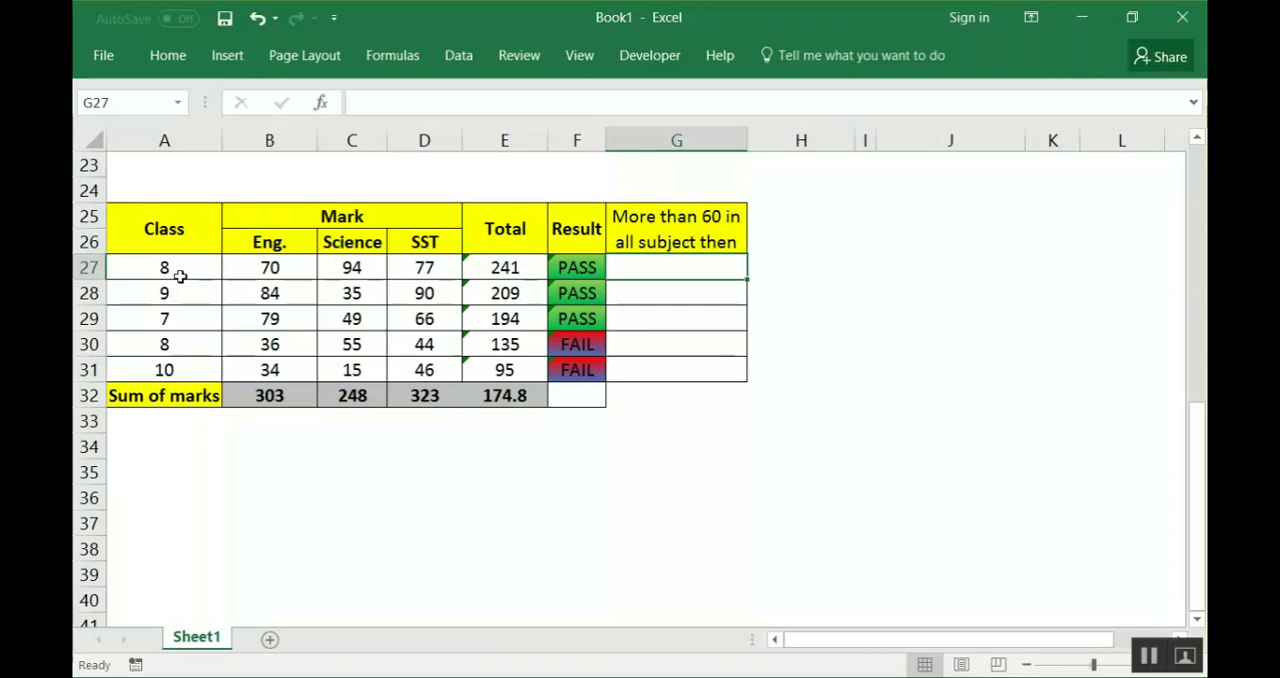
mouse_move(242, 252)
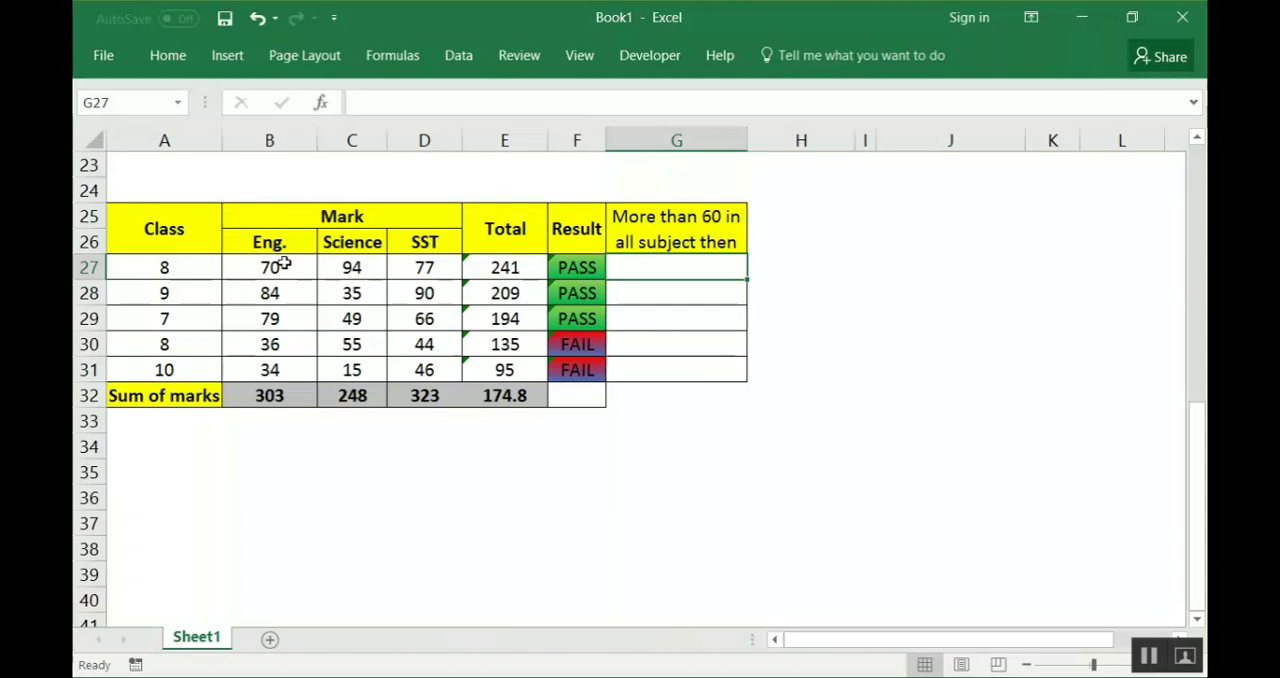
left_click(269, 267)
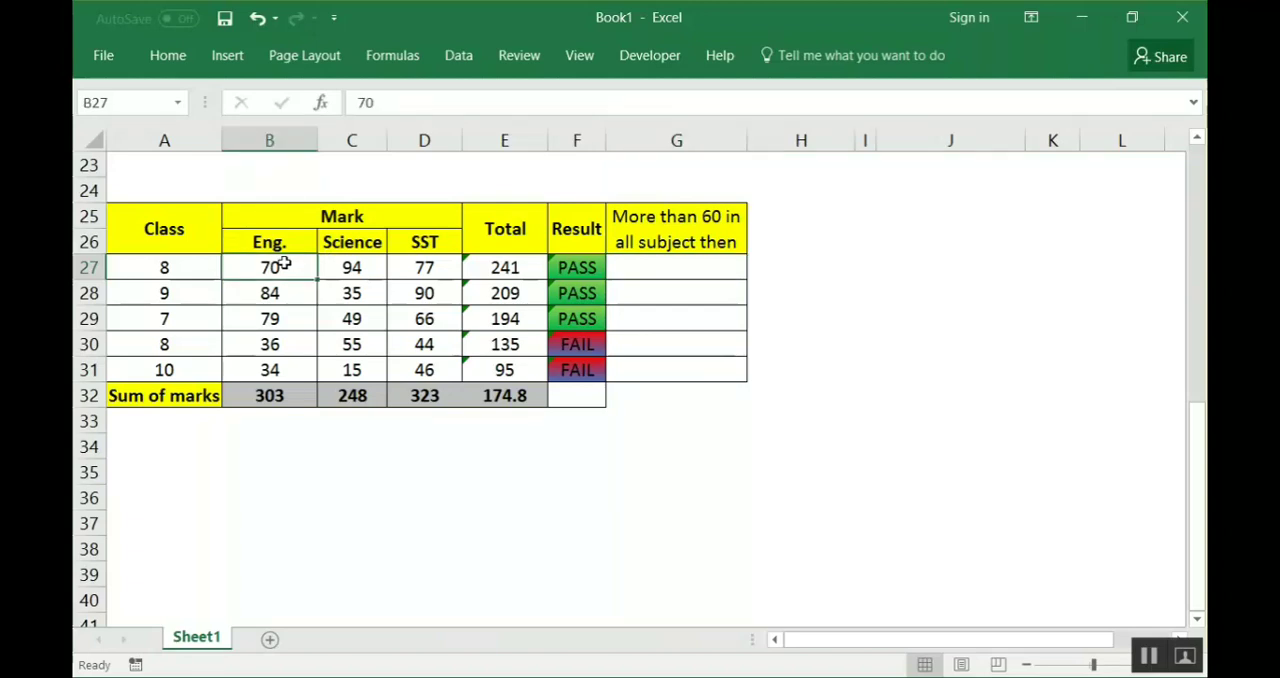
mouse_move(355, 267)
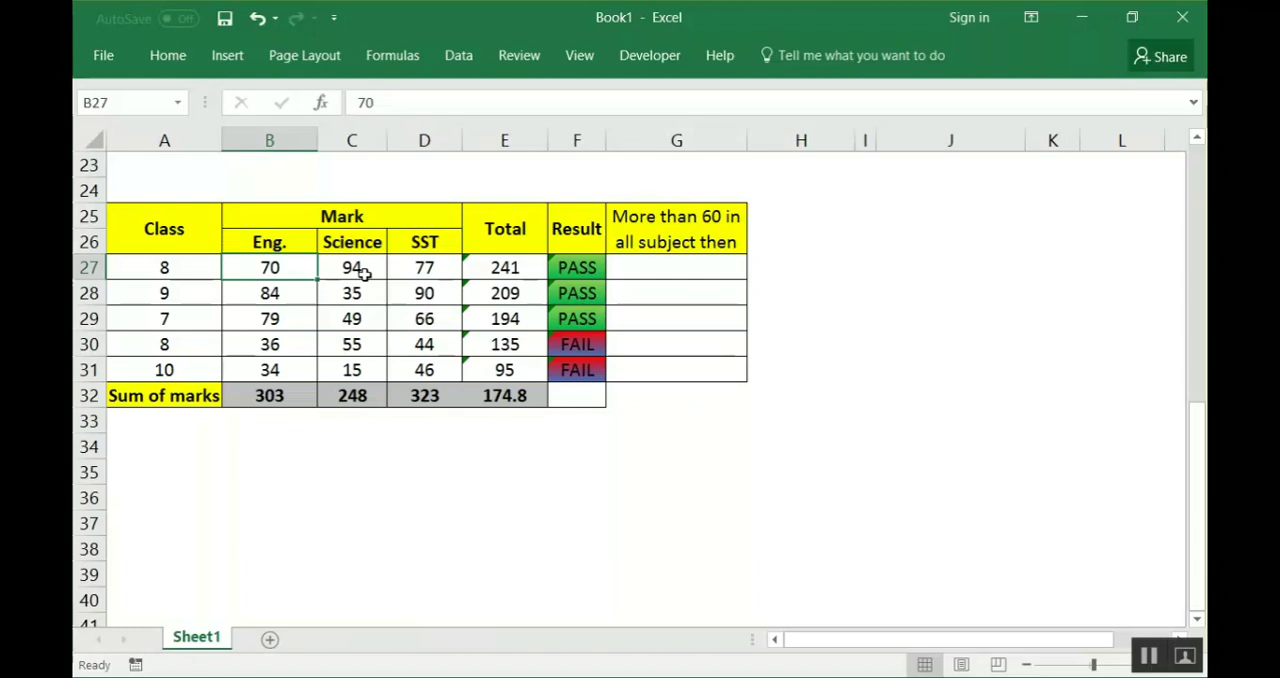
left_click(676, 267)
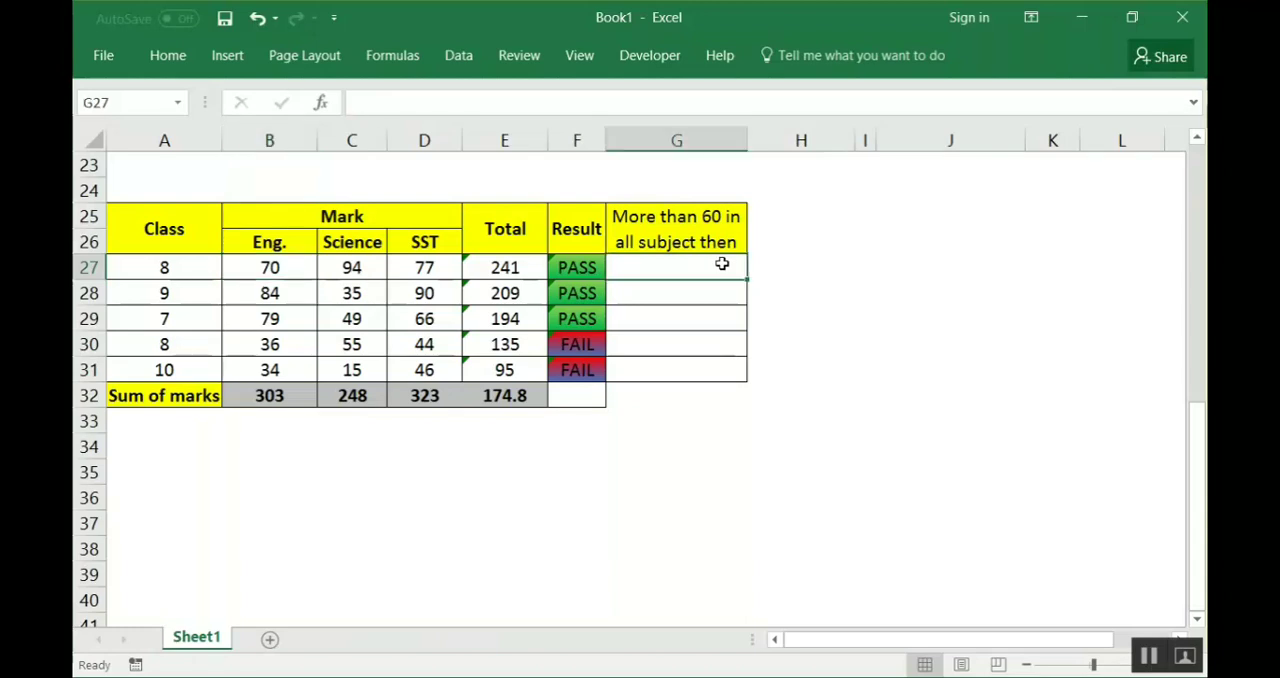
Start =IF(AND( in G27 with the first condition B27>60
type("=")
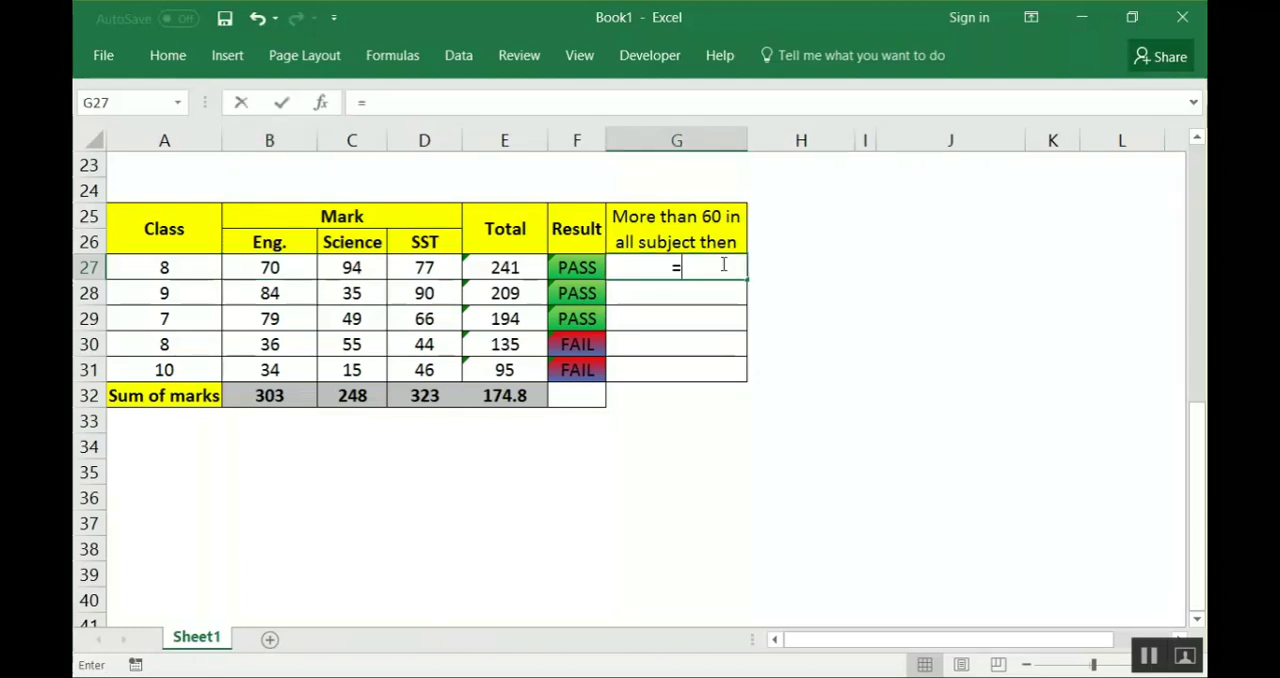
type("if")
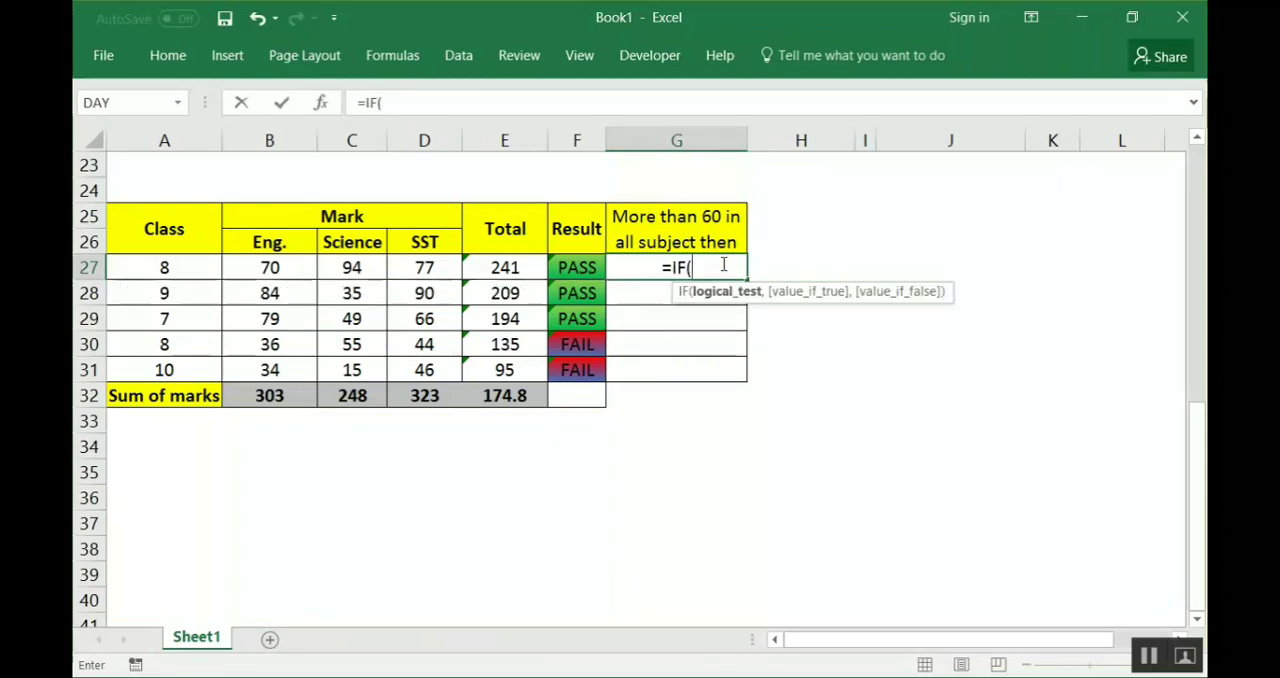
type("AND(")
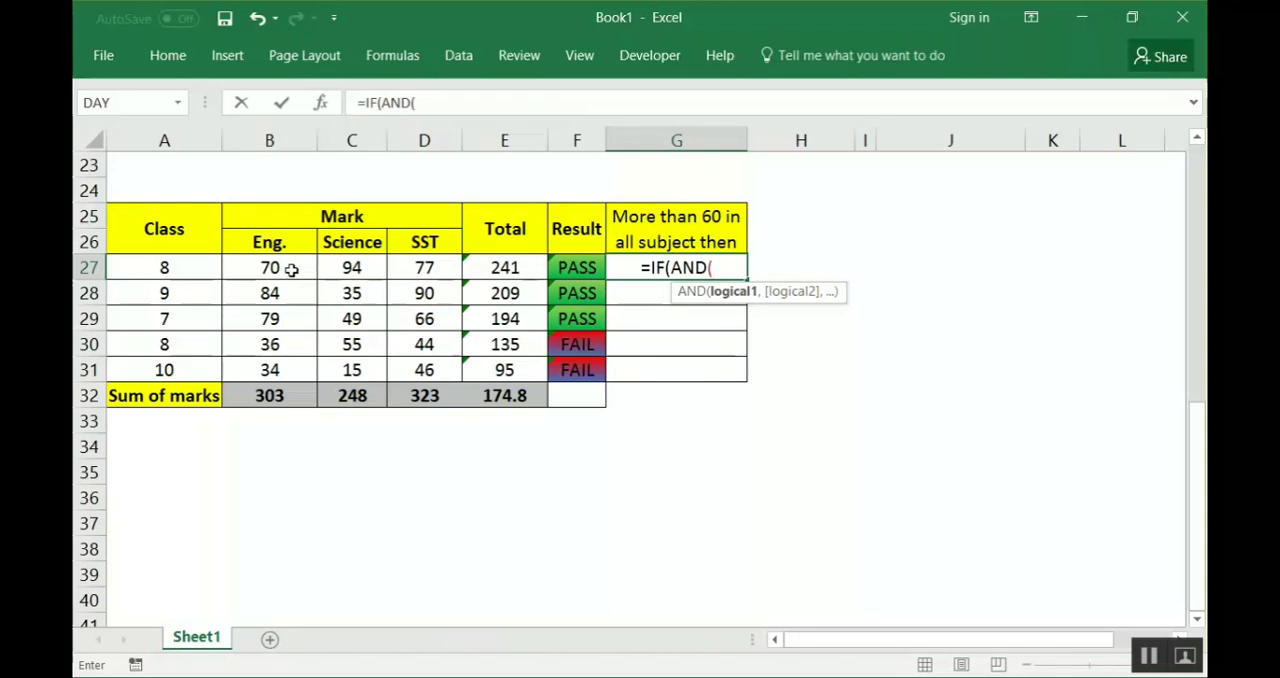
left_click(269, 267)
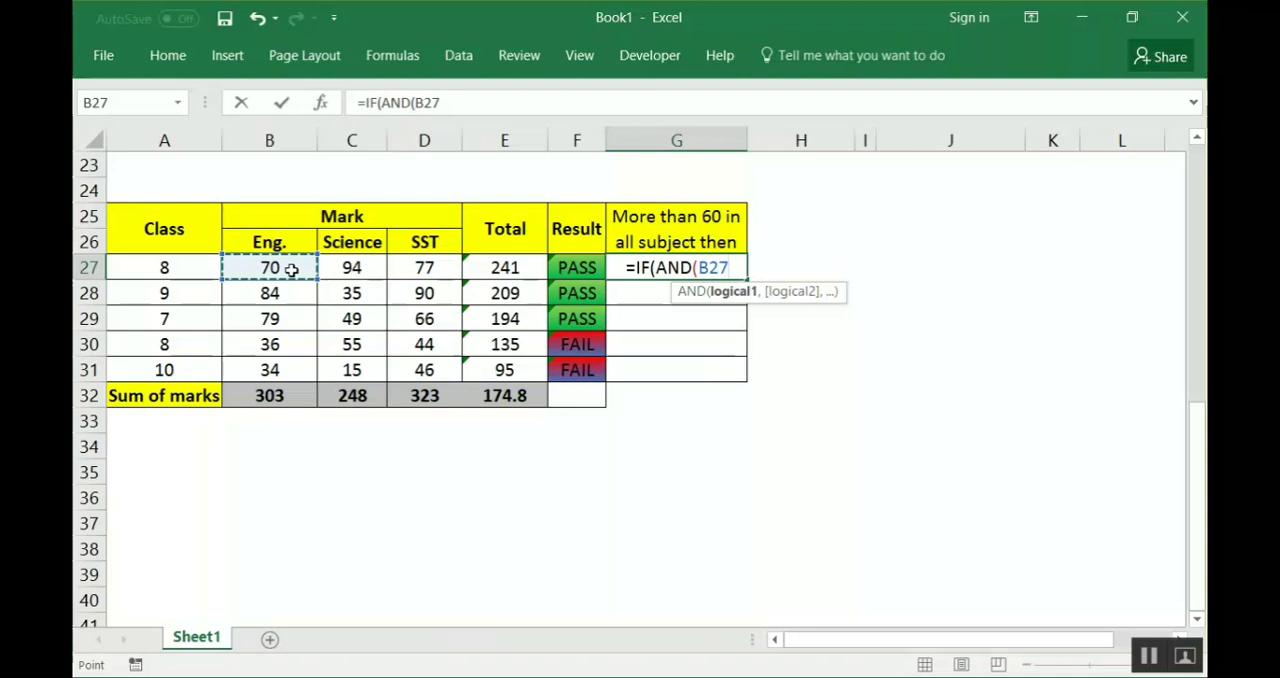
type(">60")
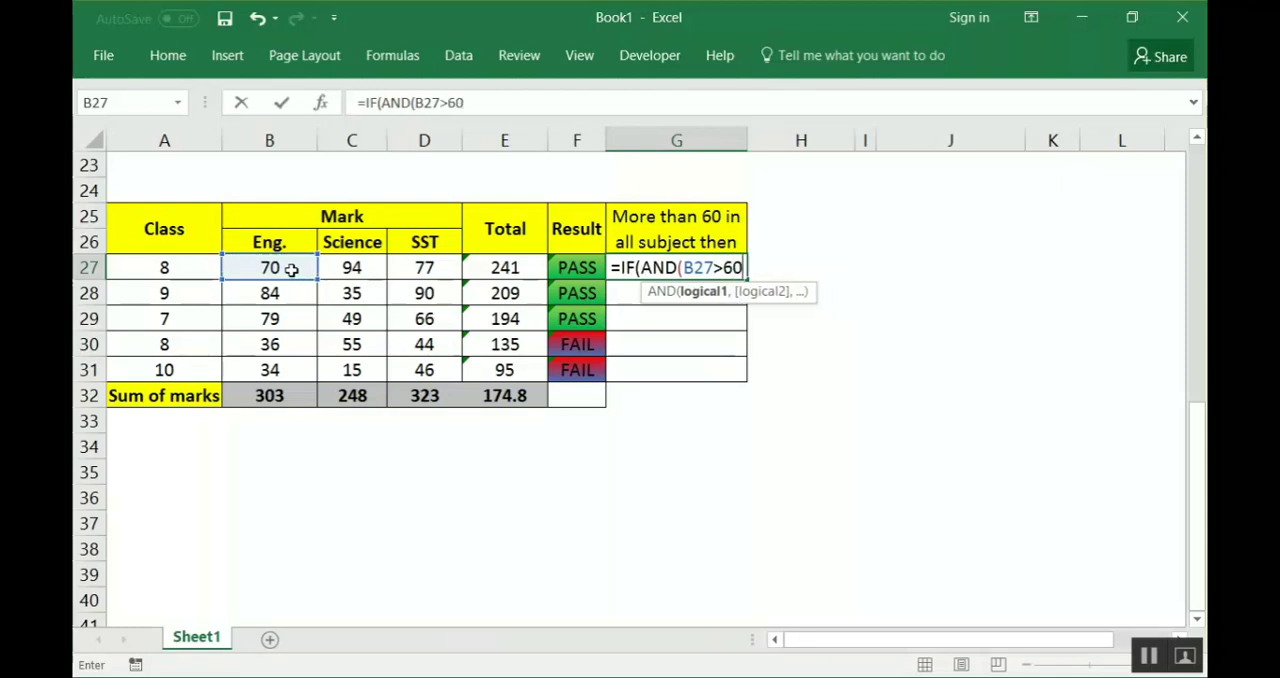
type(",")
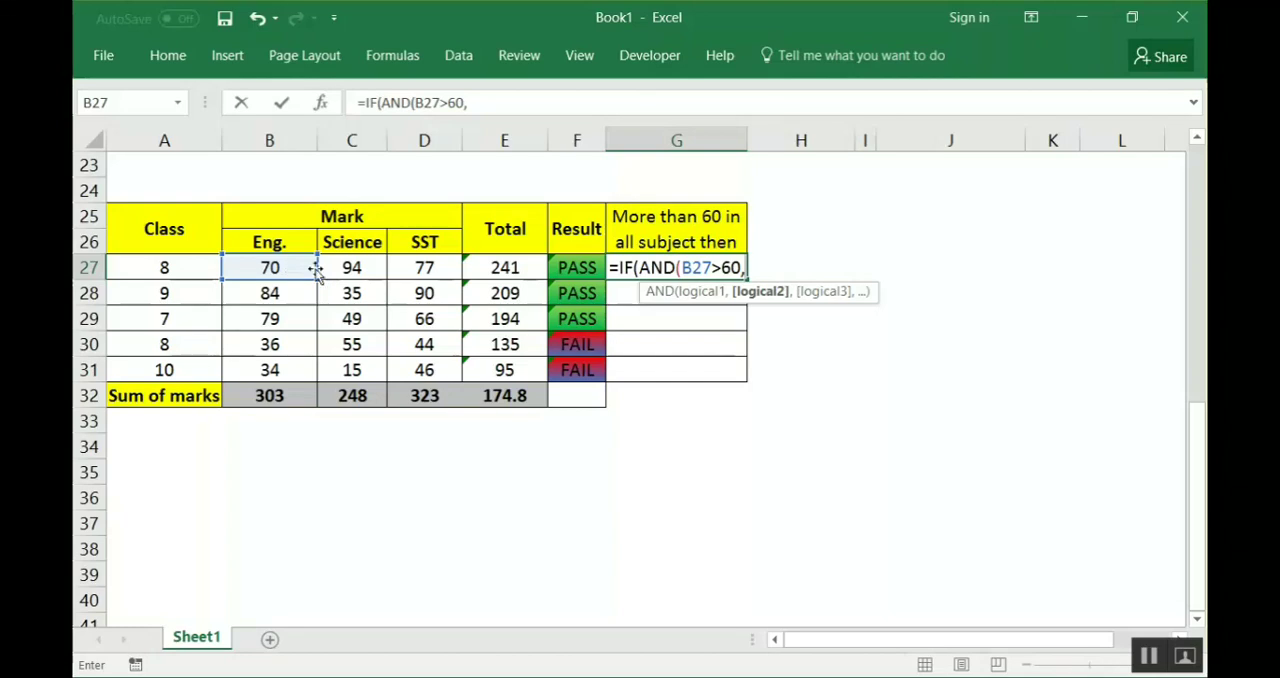
Add the conditions C27>60 and D27>60, close AND and add a comma
left_click(351, 267)
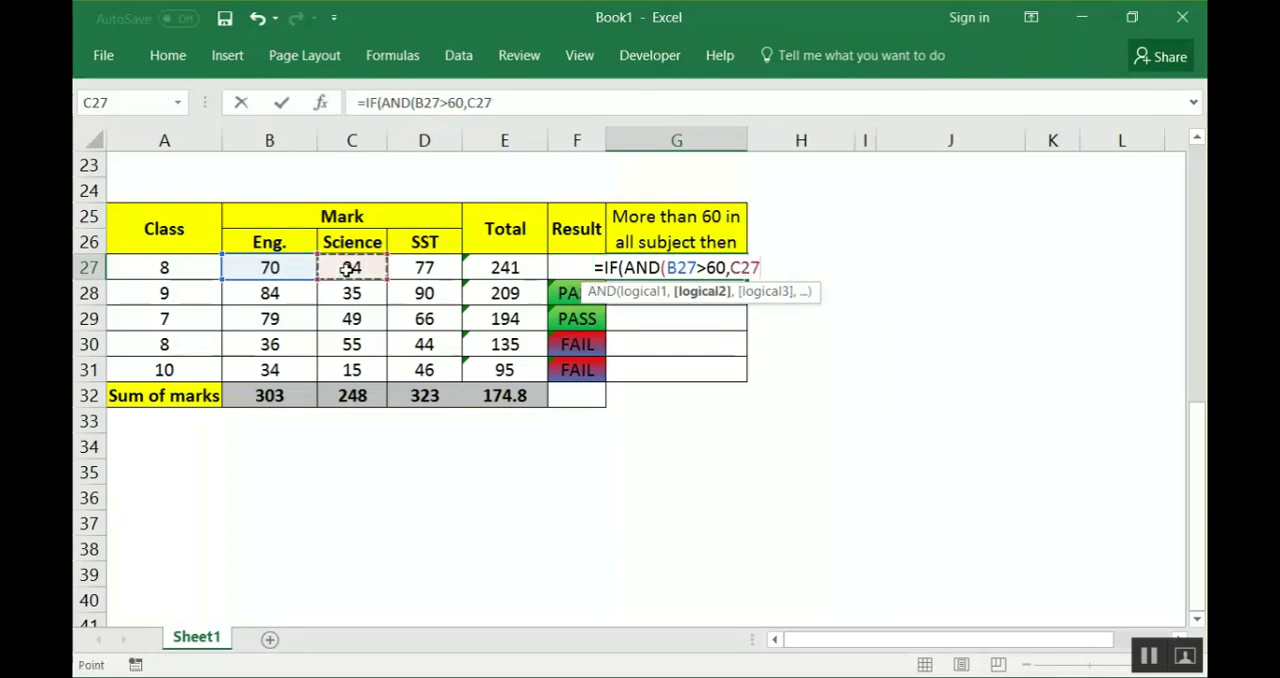
type(">60")
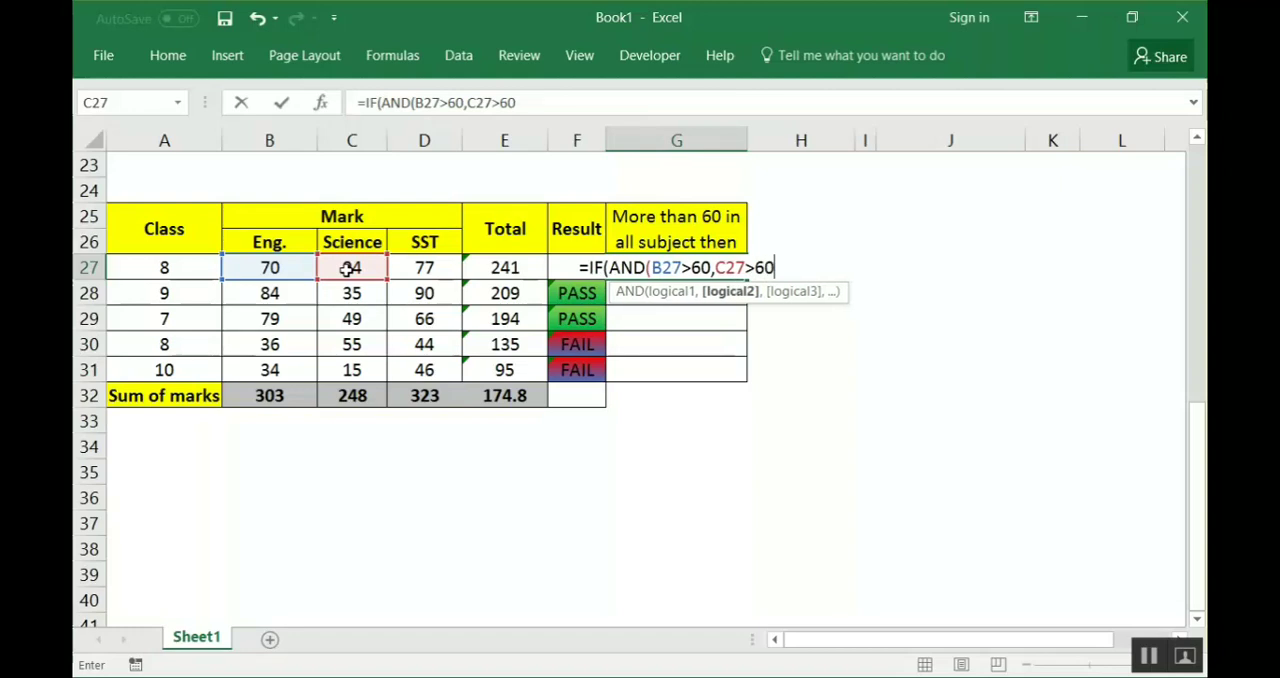
type(",")
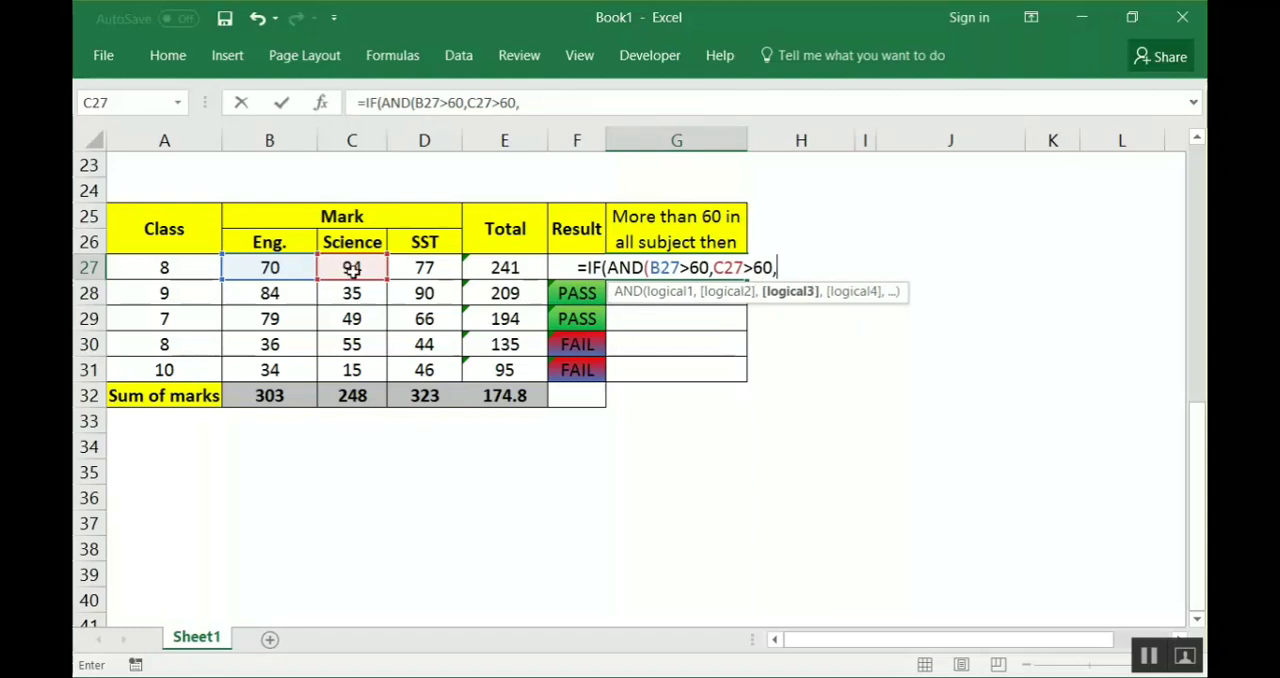
left_click(424, 267)
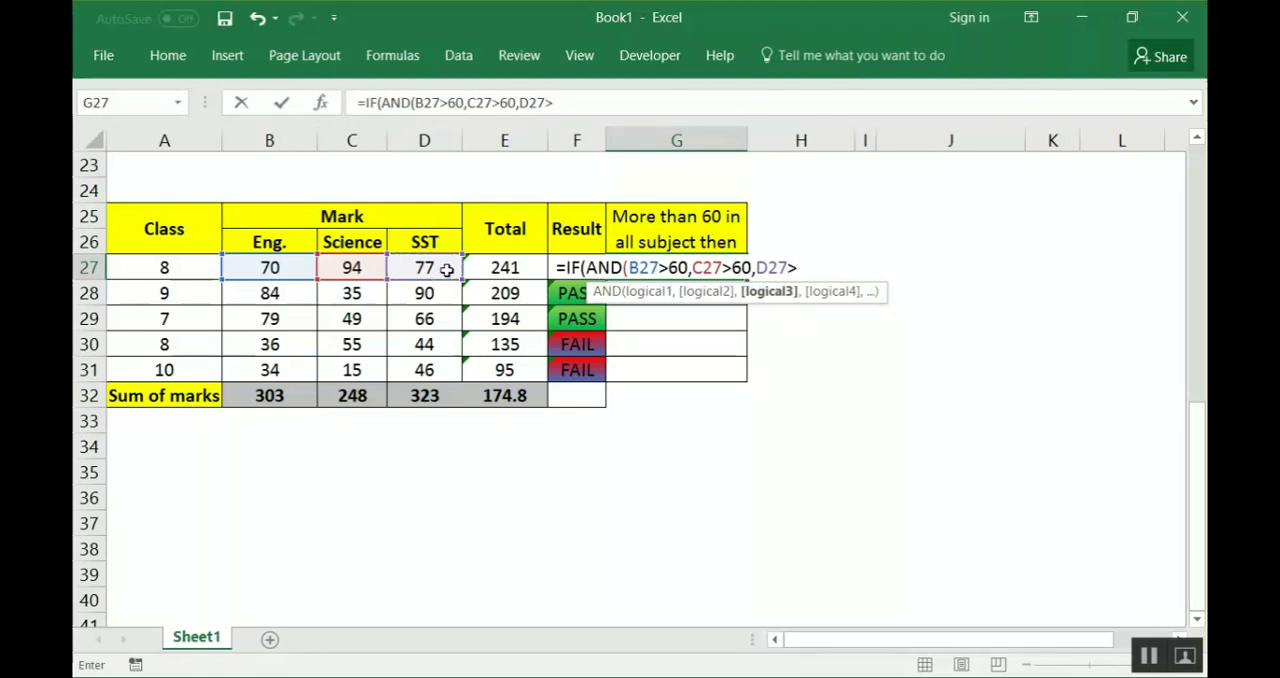
type(">60")
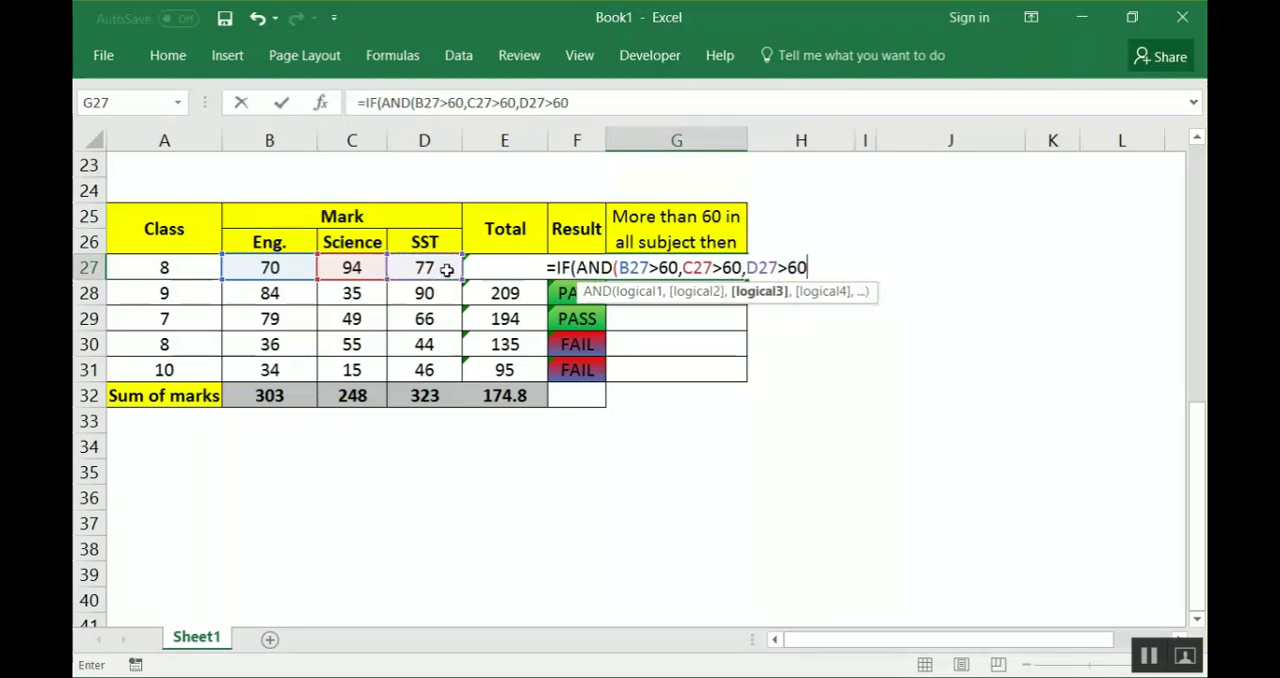
type(")")
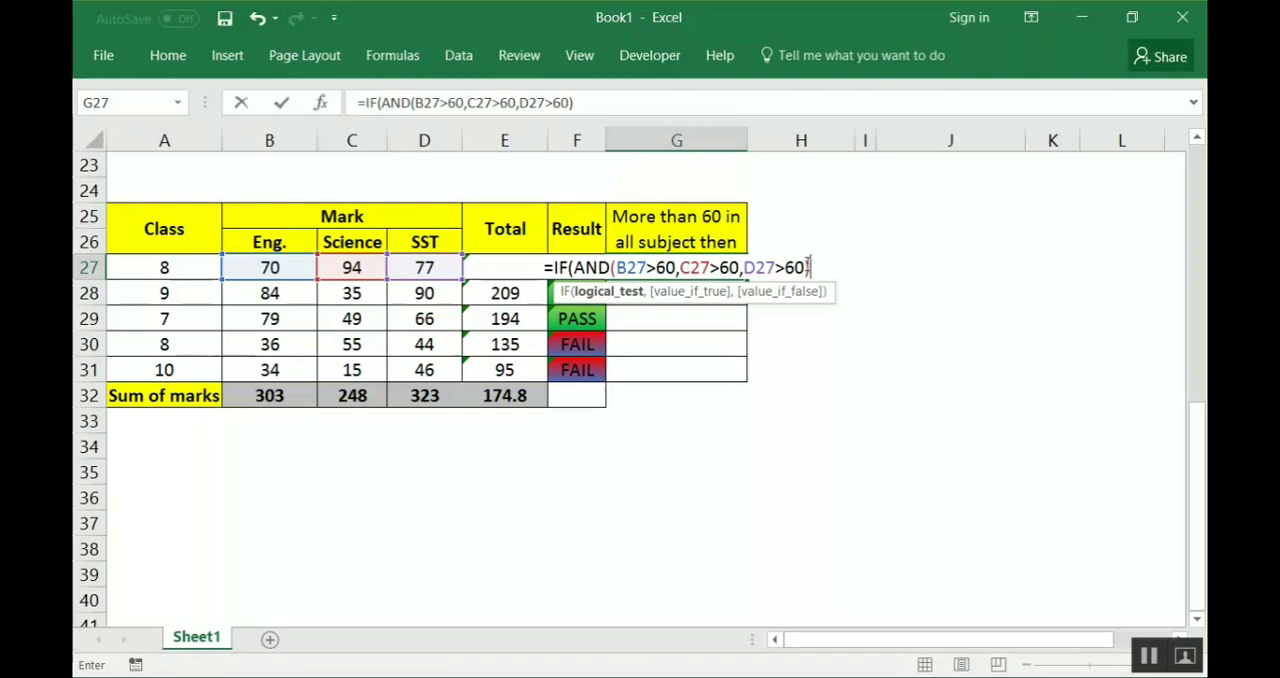
type(",")
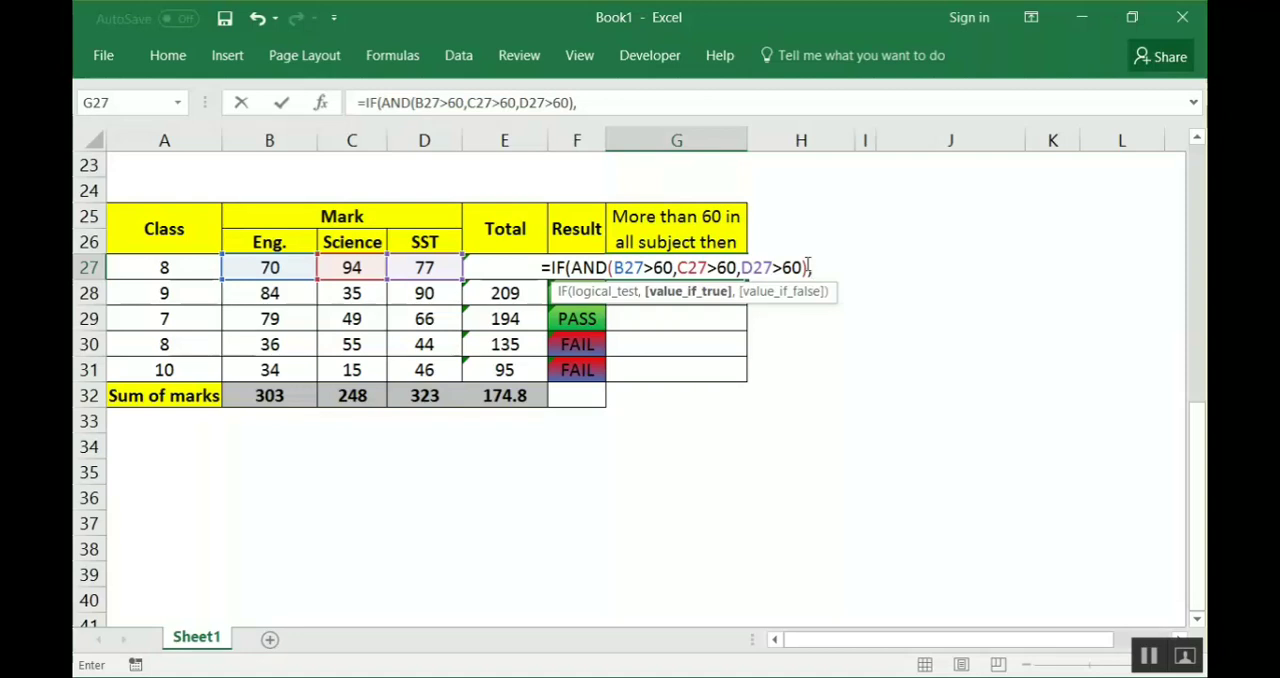
Finish the G27 formula with "1st Class" and "Not 1st Class" as the IF results
type(",\"")
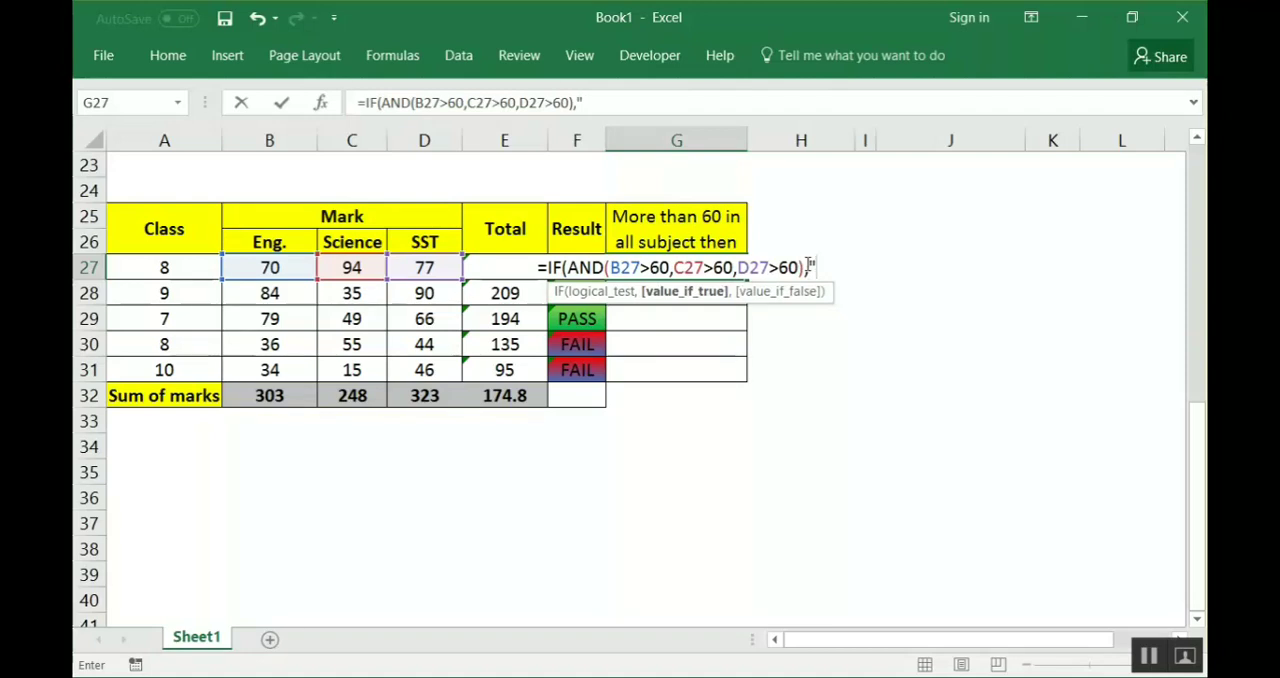
type("1")
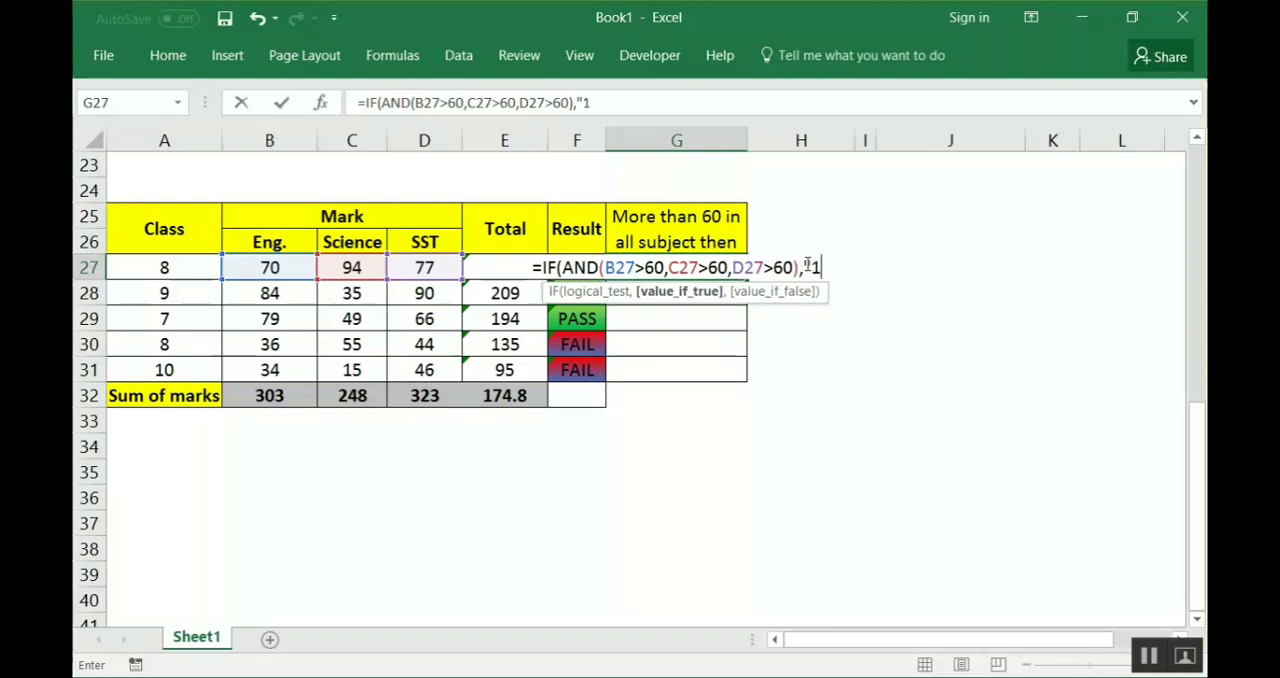
type("S")
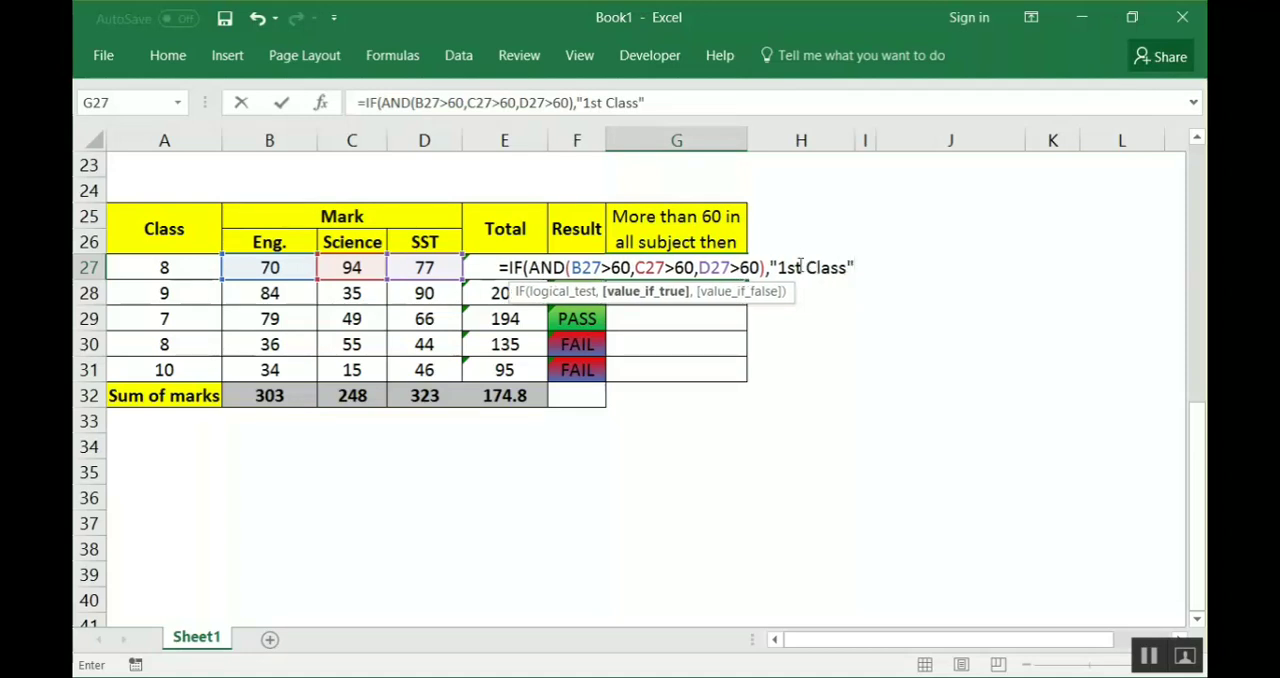
mouse_move(976, 254)
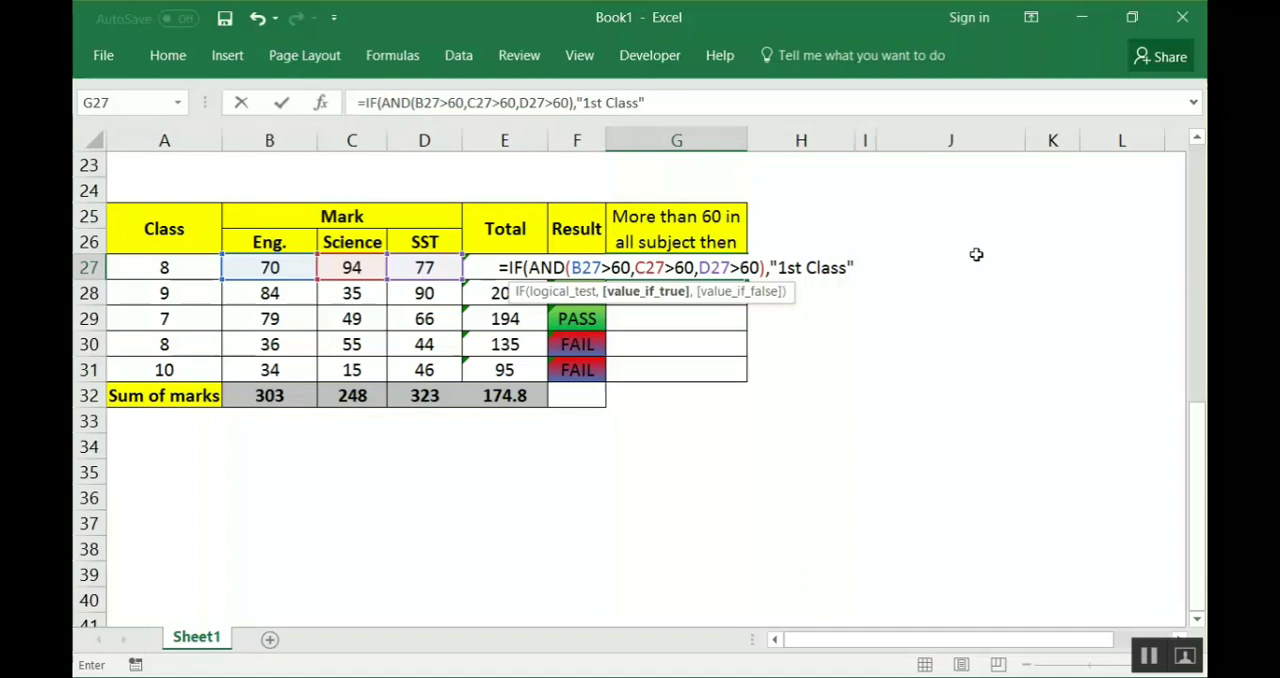
type(",")
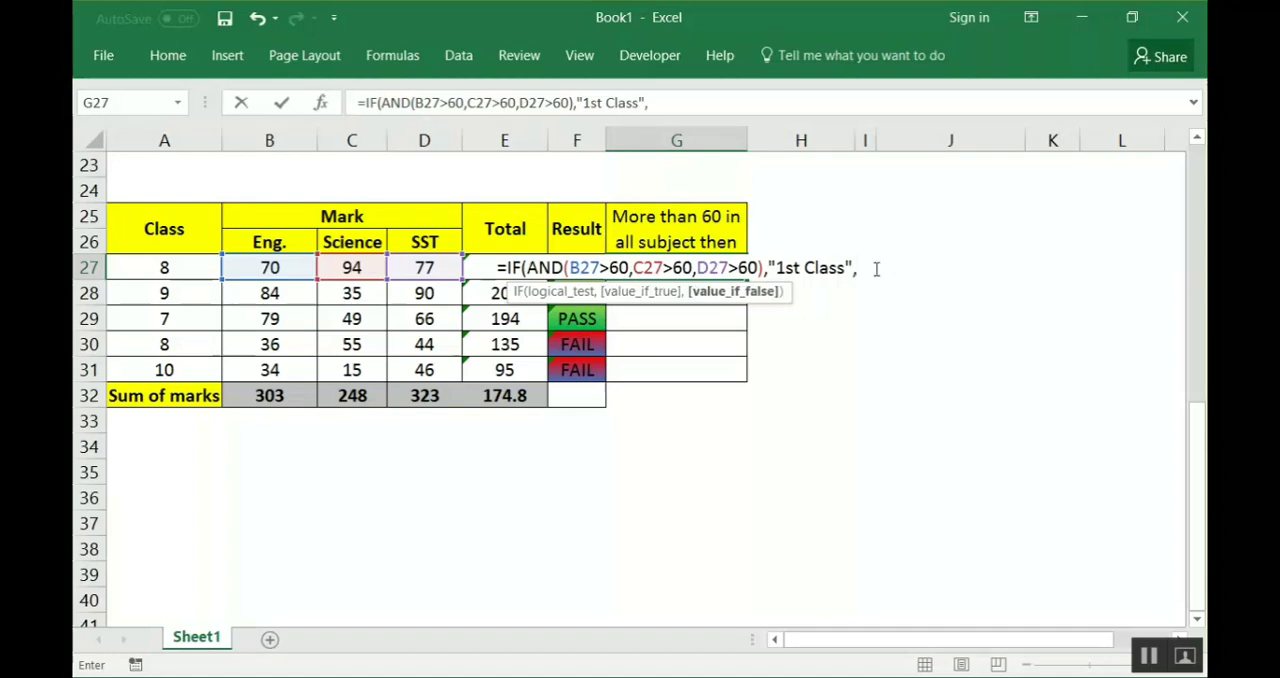
type("\"")
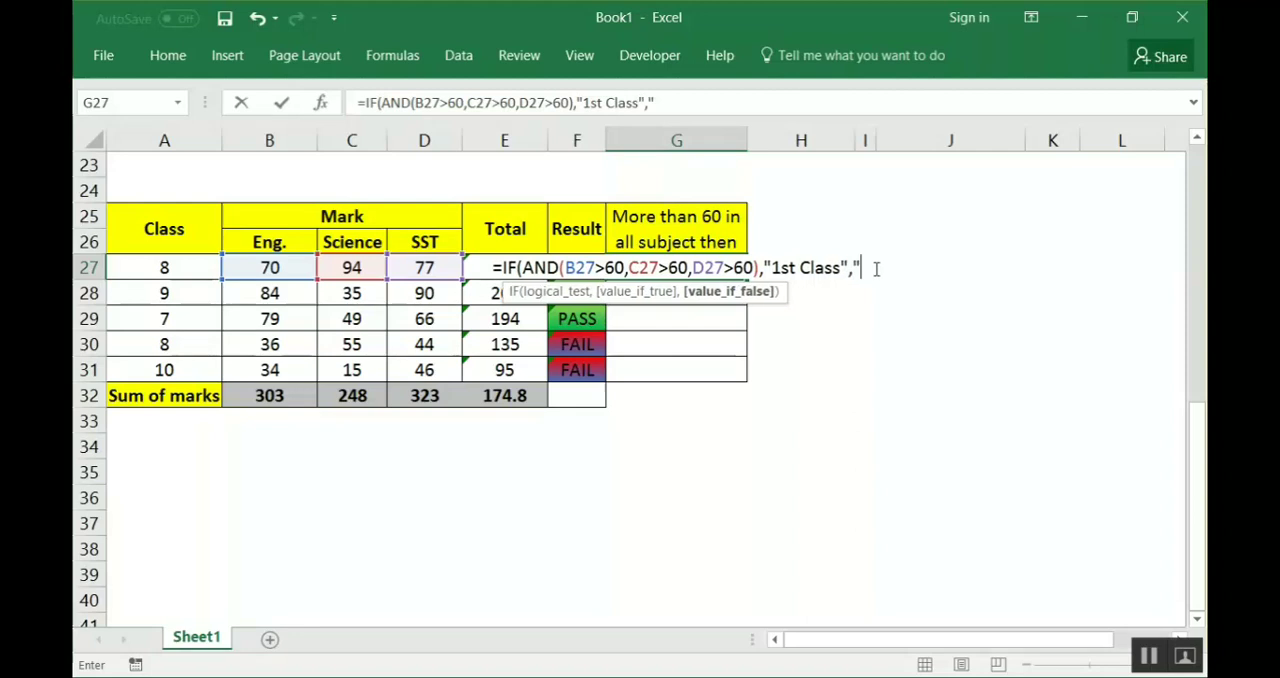
type("Not")
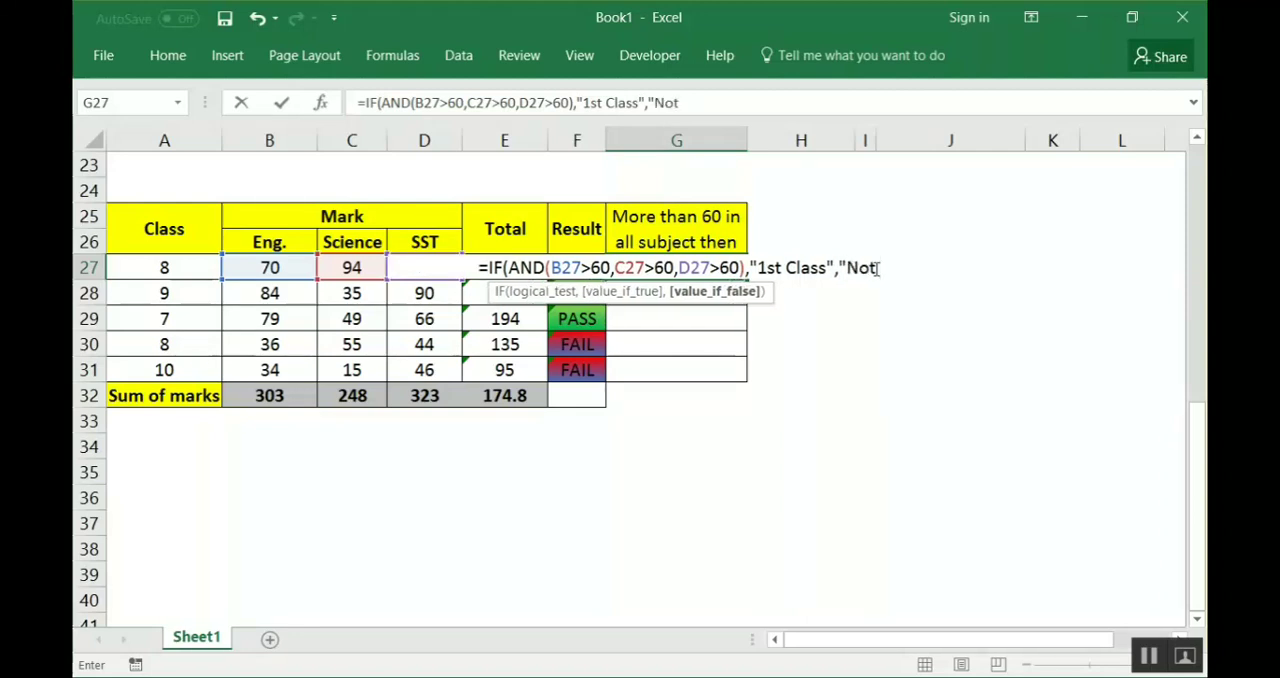
type("1st")
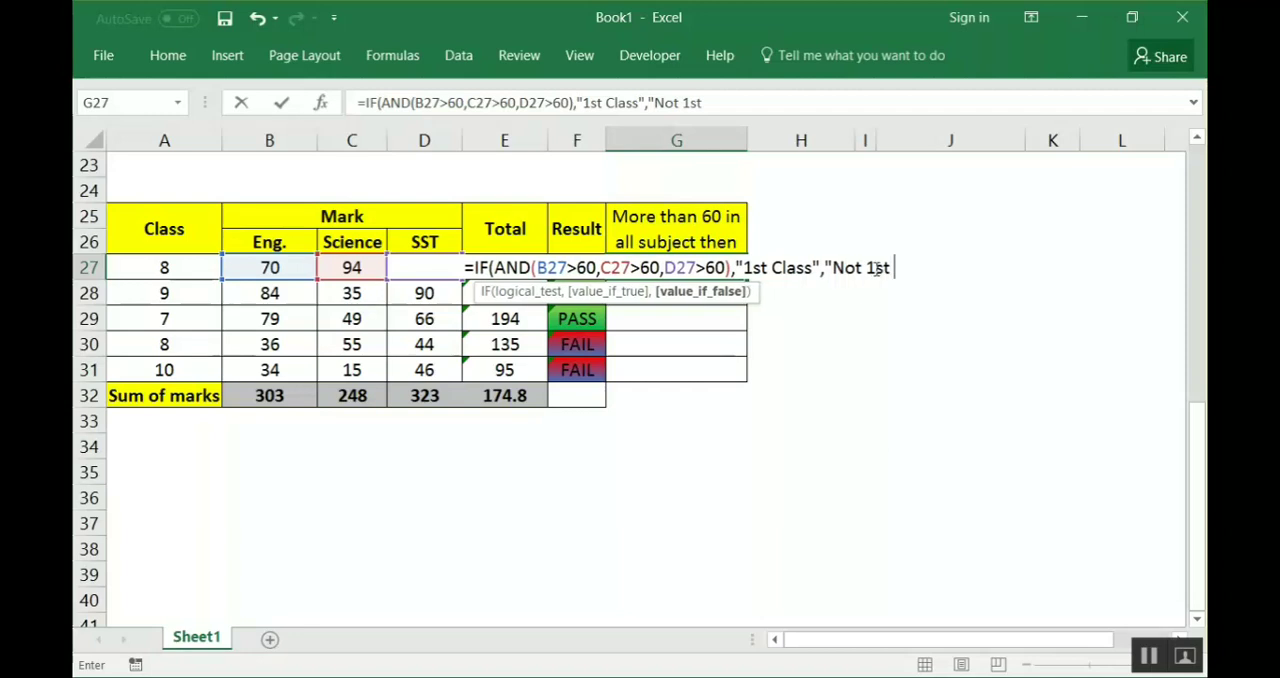
type("Class\")")
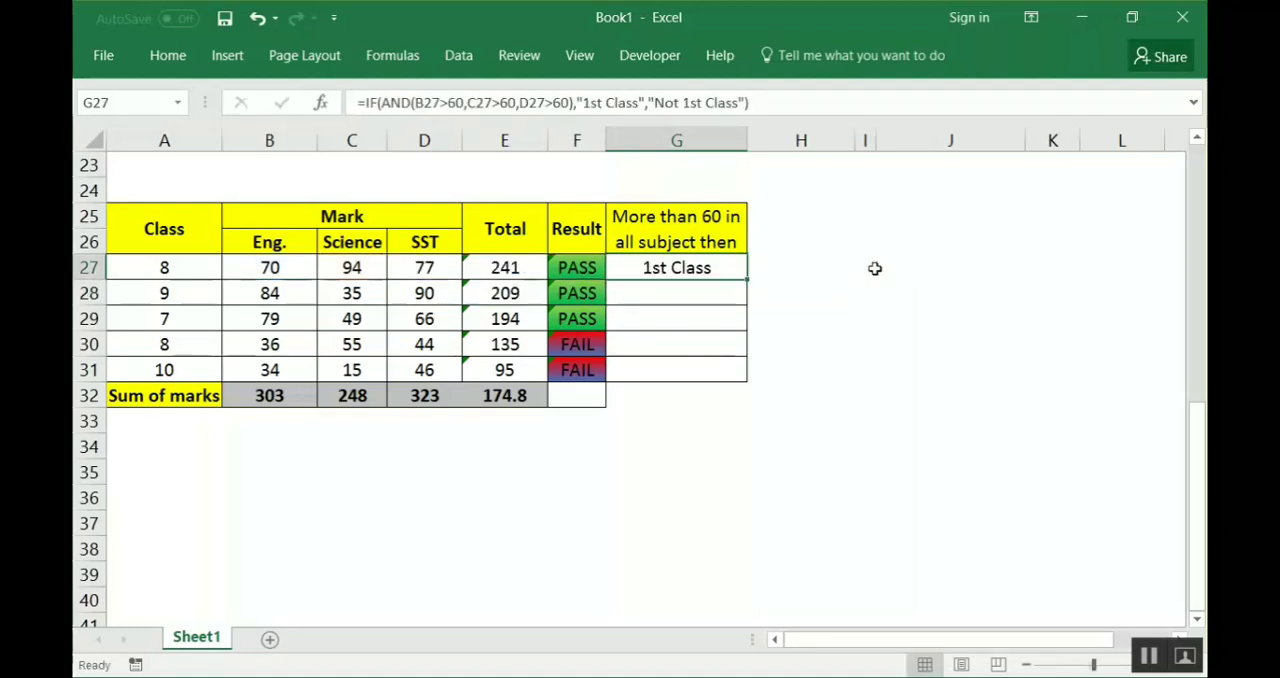
mouse_move(307, 268)
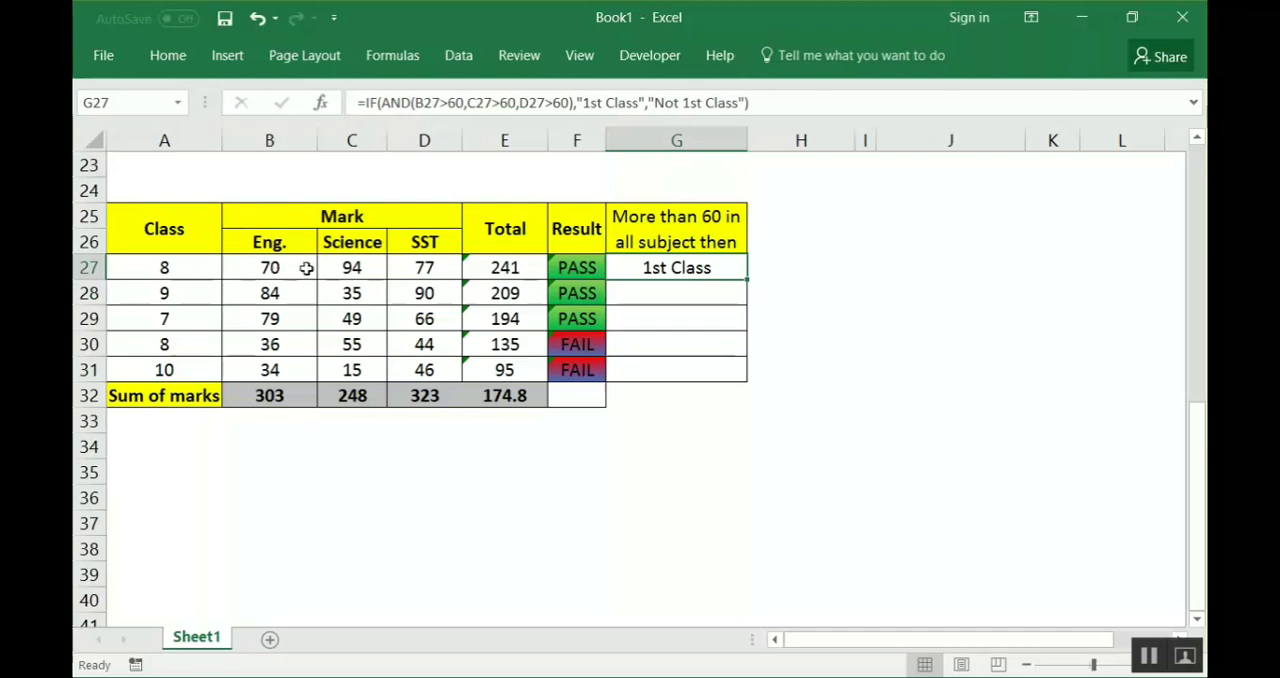
Select row 27's marks and G27, then inspect G28's copied result and Science mark
left_click(269, 267)
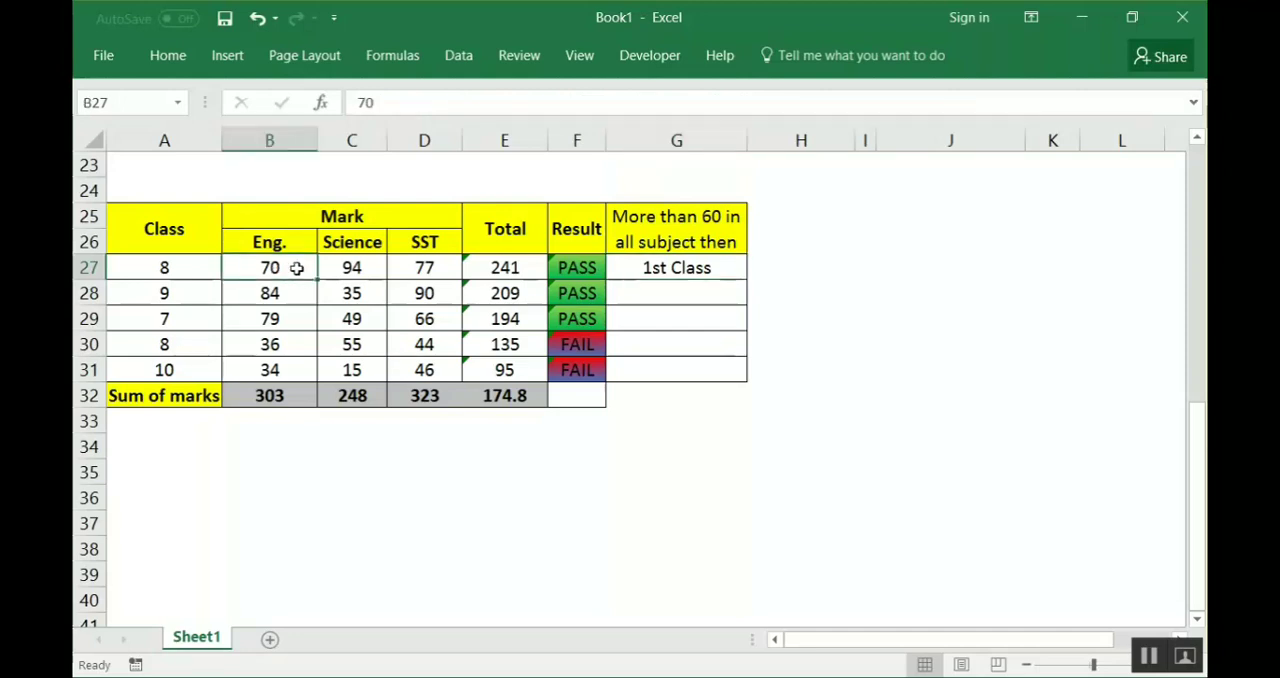
left_click_drag(269, 267, 424, 267)
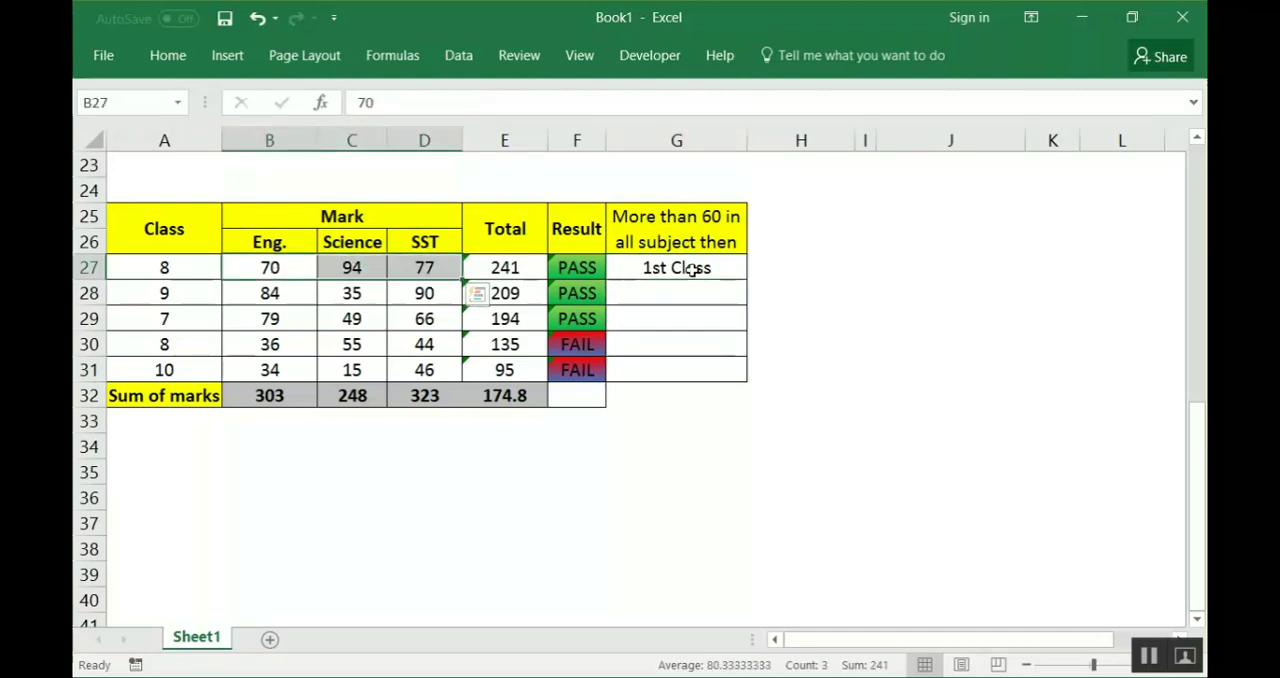
left_click(676, 267)
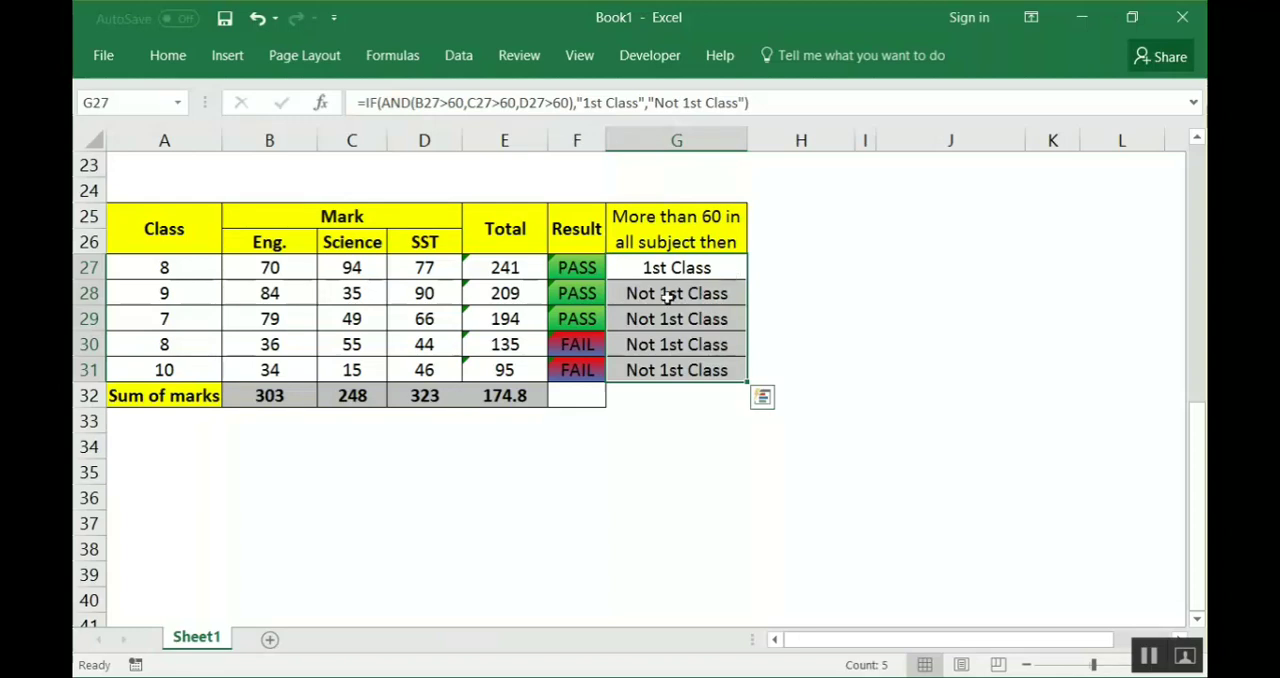
left_click(676, 293)
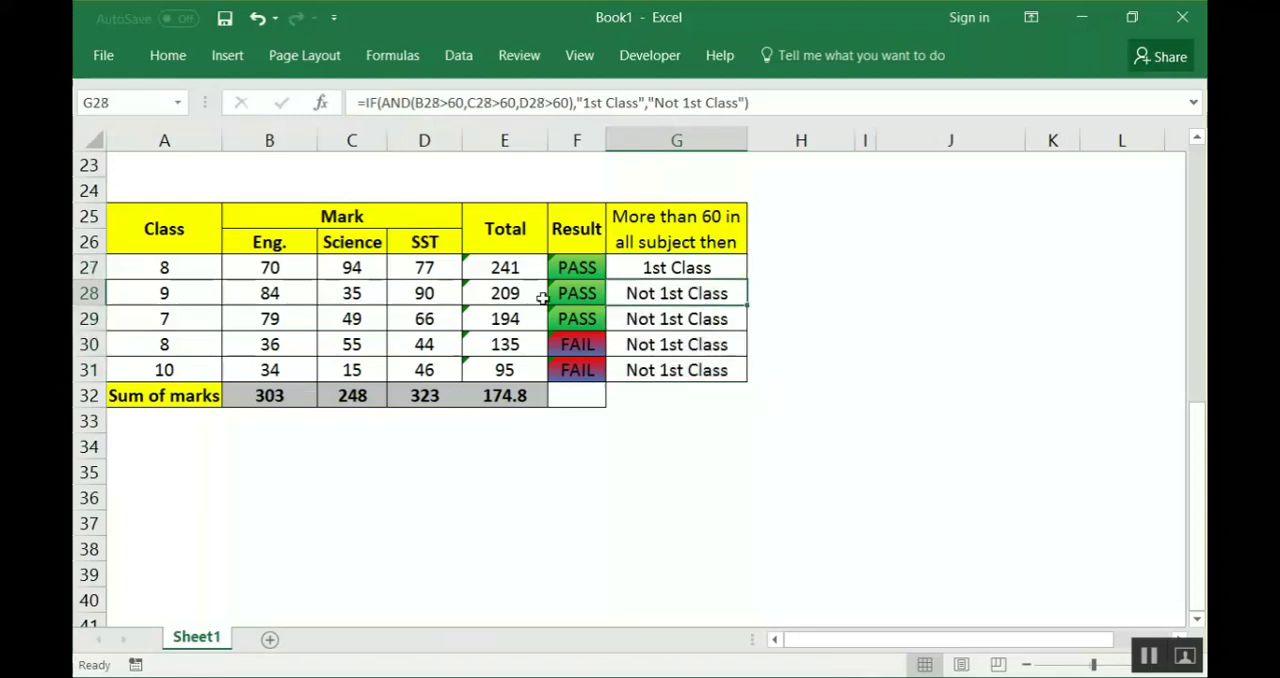
left_click(351, 292)
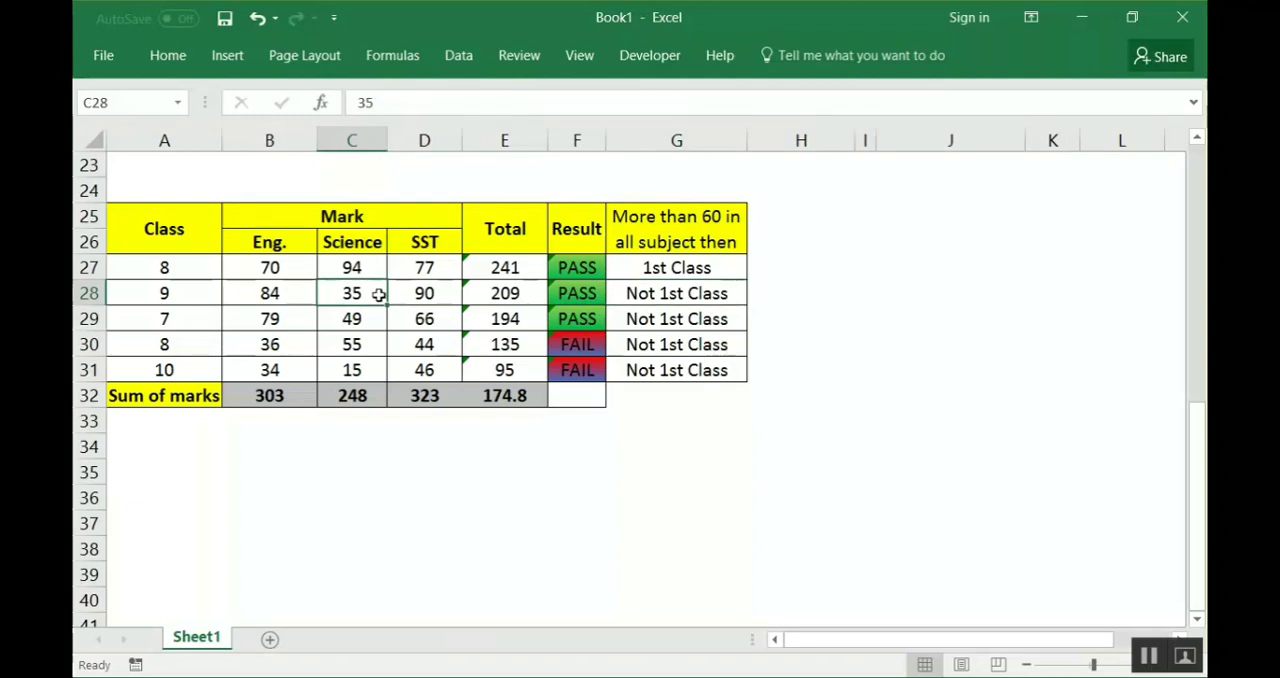
mouse_move(376, 318)
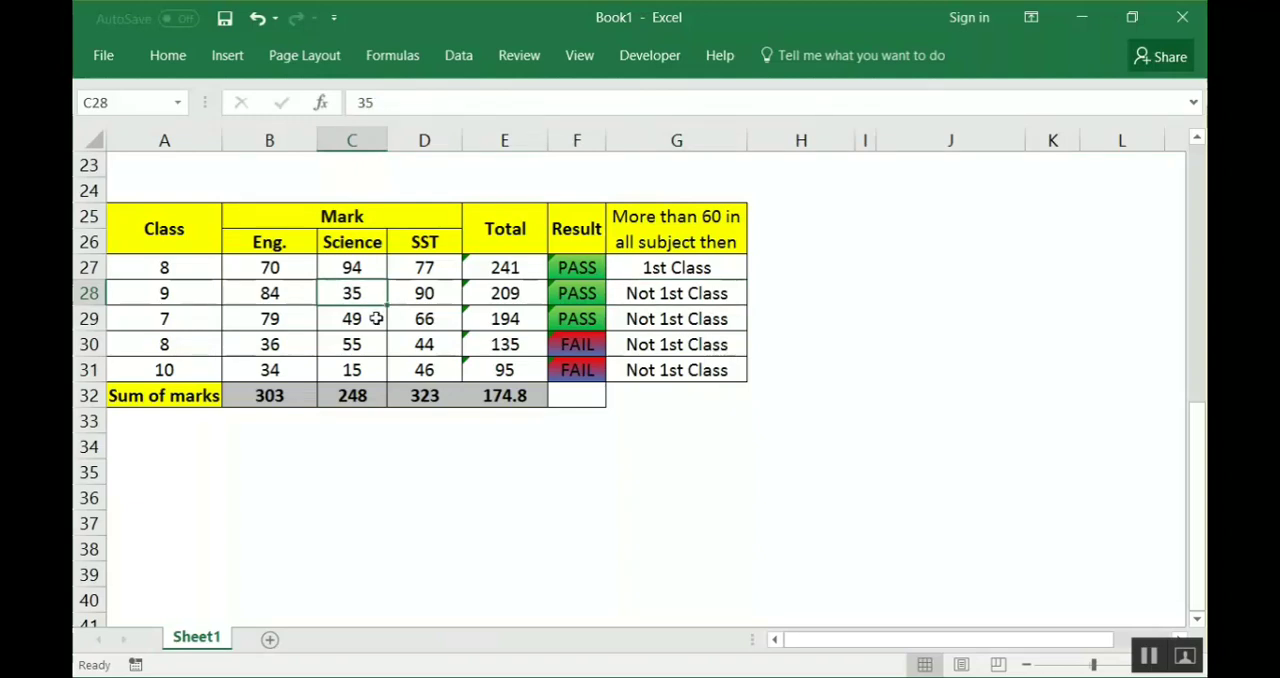
Replace the third student's Science mark of 49 with 61
left_click(351, 369)
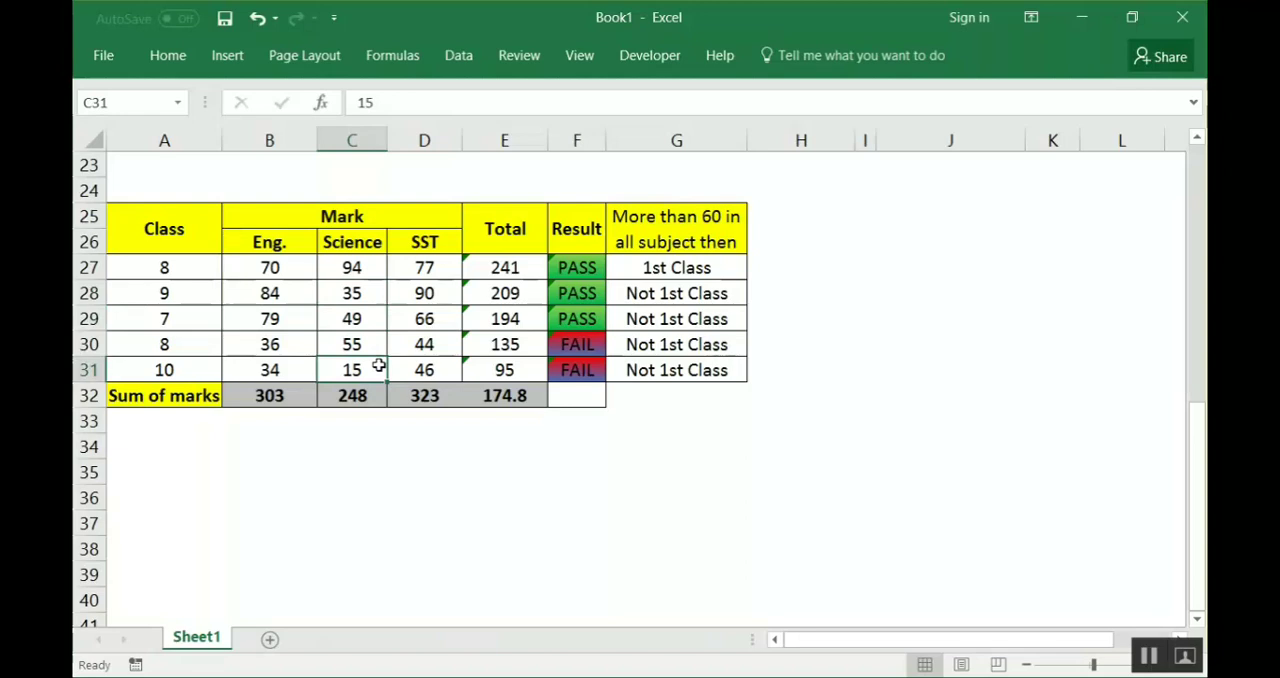
mouse_move(355, 318)
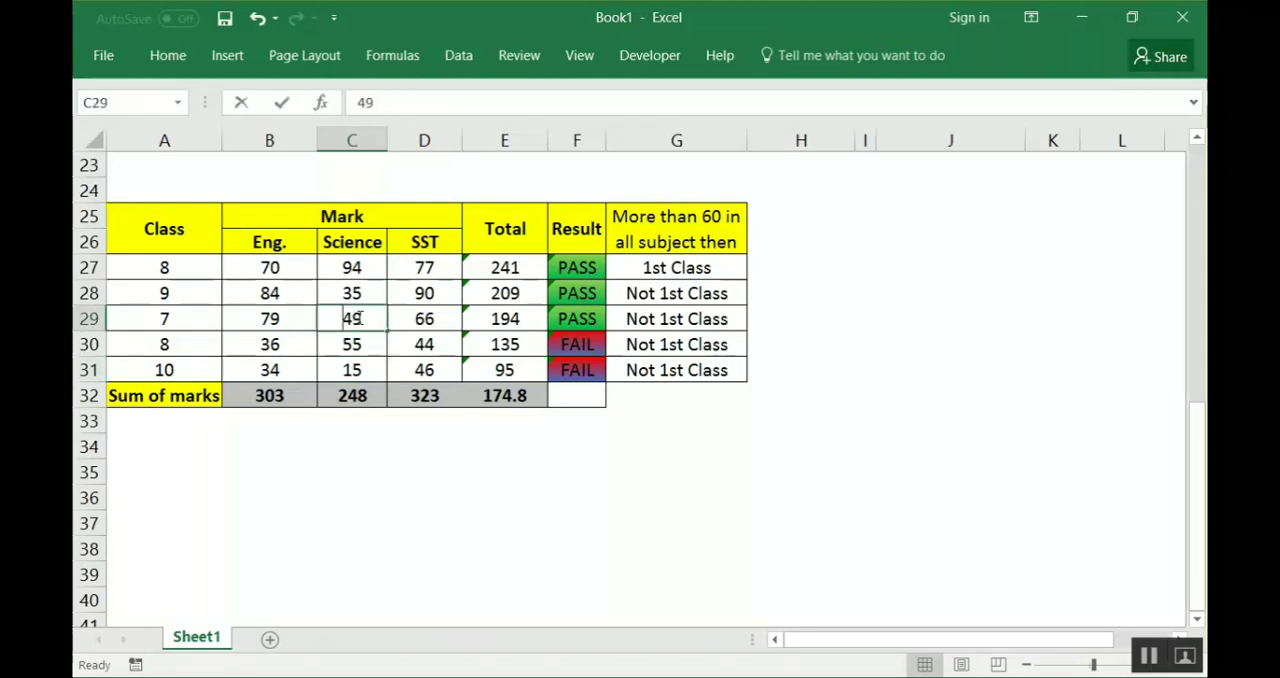
type("61")
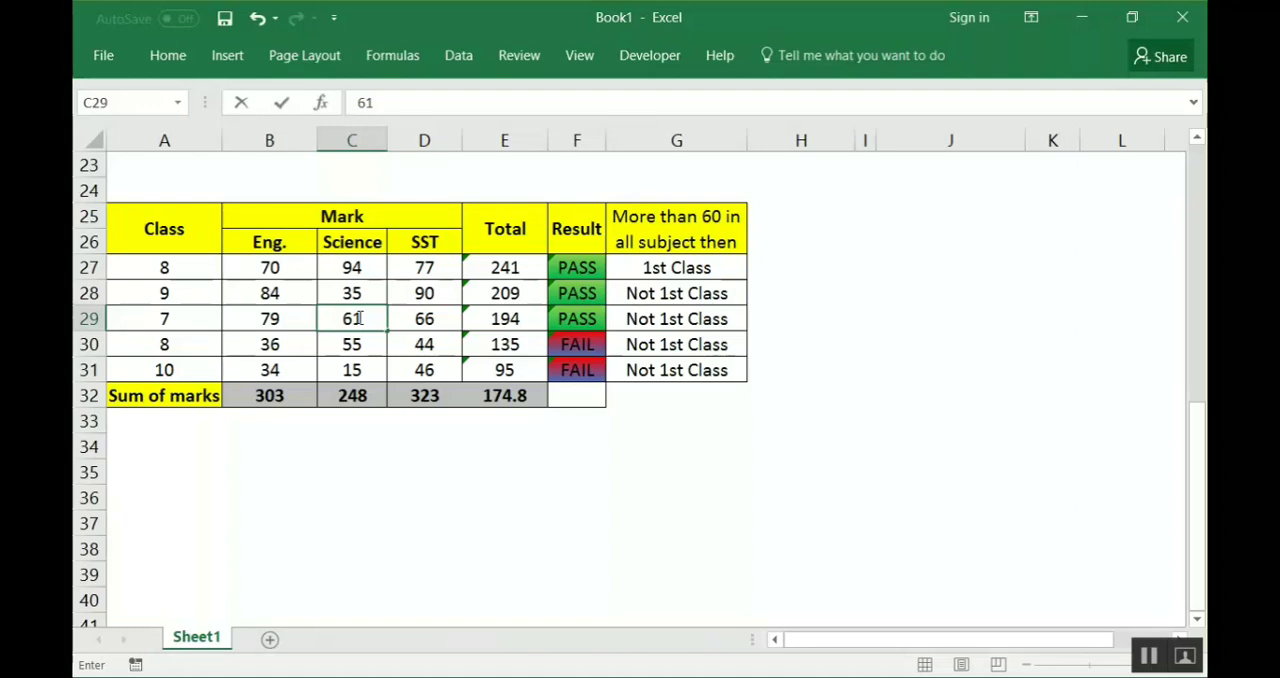